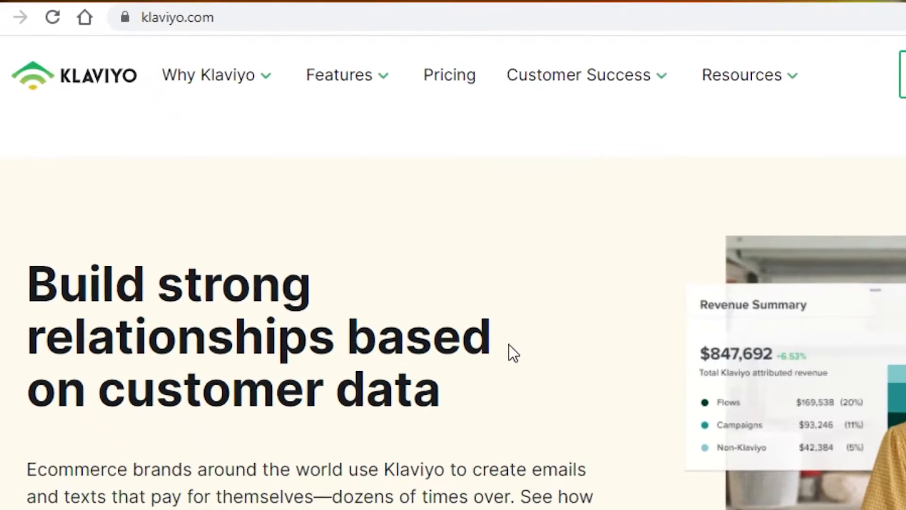
Start creating a free Klaviyo account via Sign Up in the top navigation
scroll(down, 3)
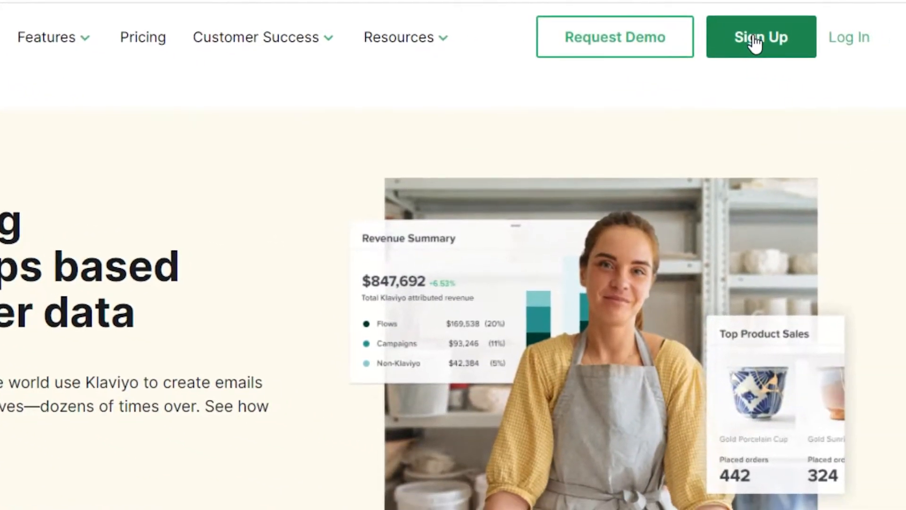
click(761, 36)
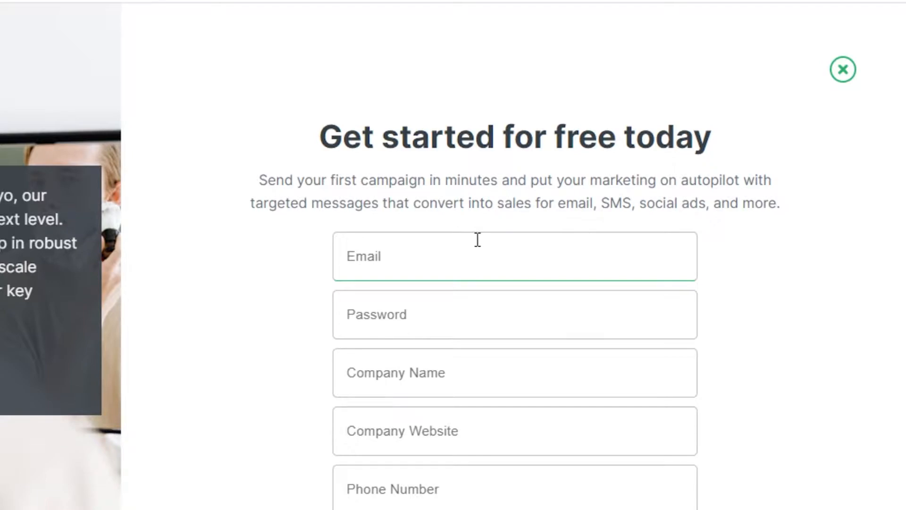
mouse_move(329, 447)
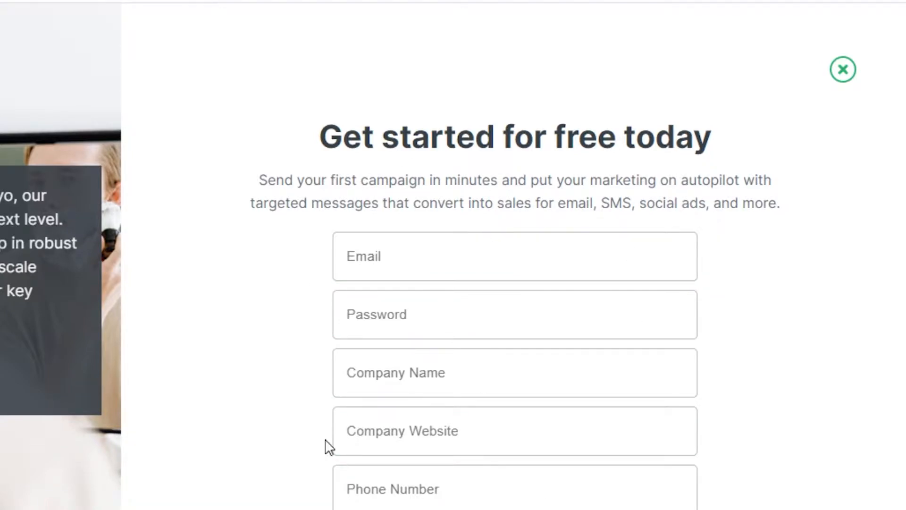
mouse_move(370, 232)
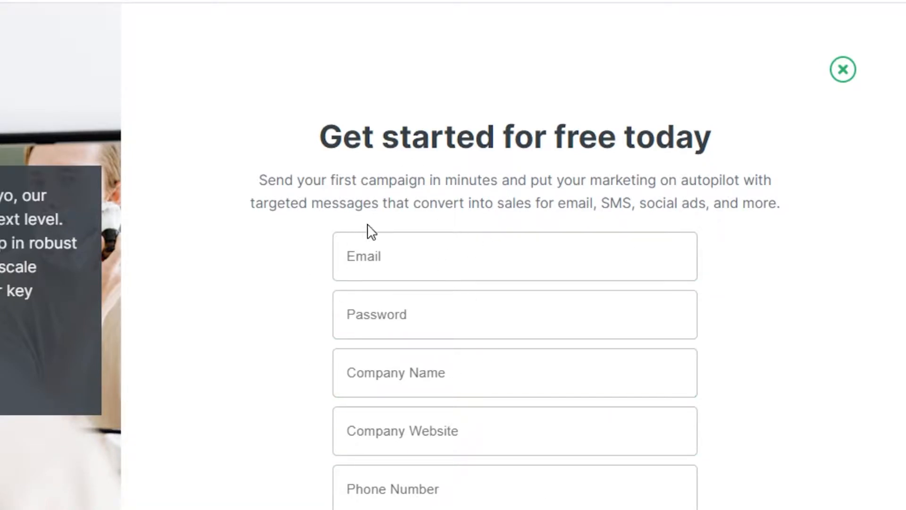
scroll(down, 3)
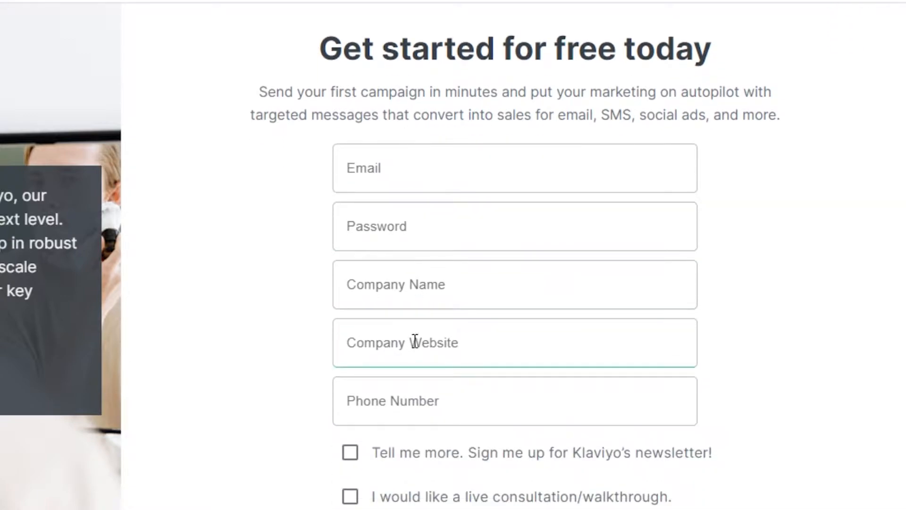
scroll(down, 3)
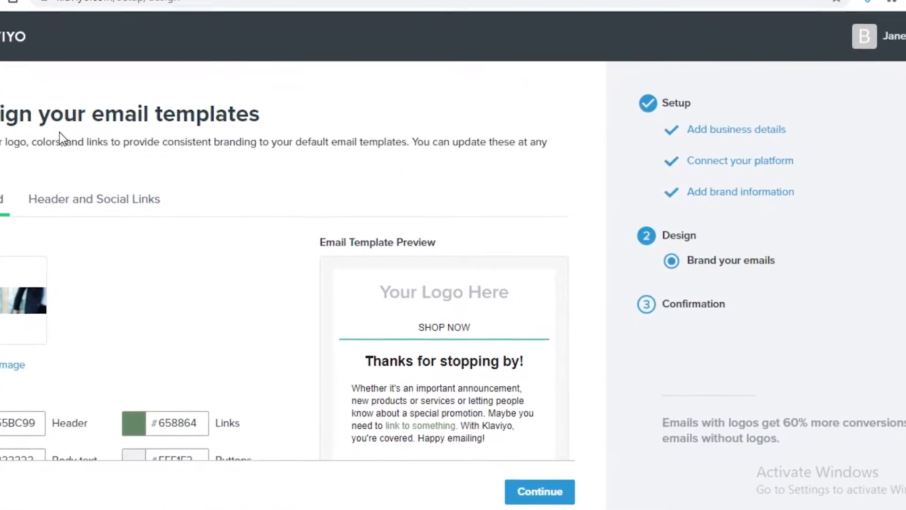
Set the template Buttons colour to #86A9BB and continue past the branding step
scroll(down, 3)
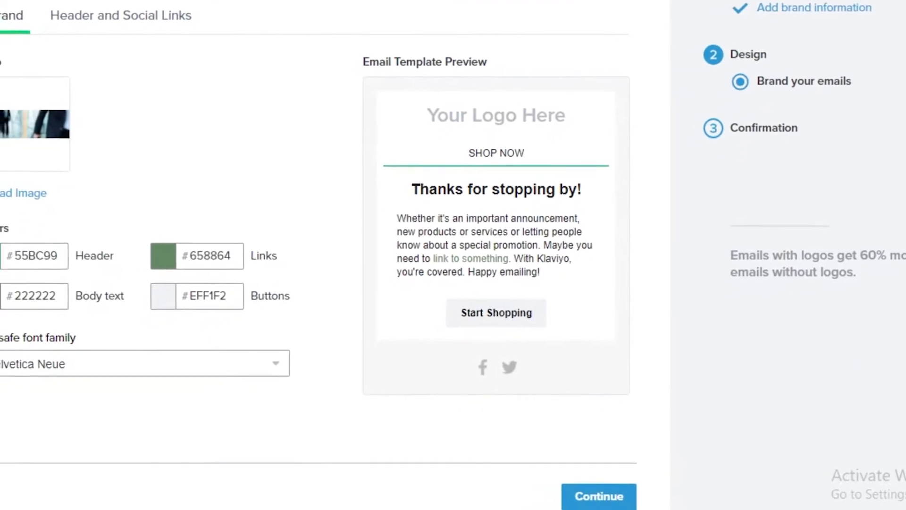
scroll(down, 3)
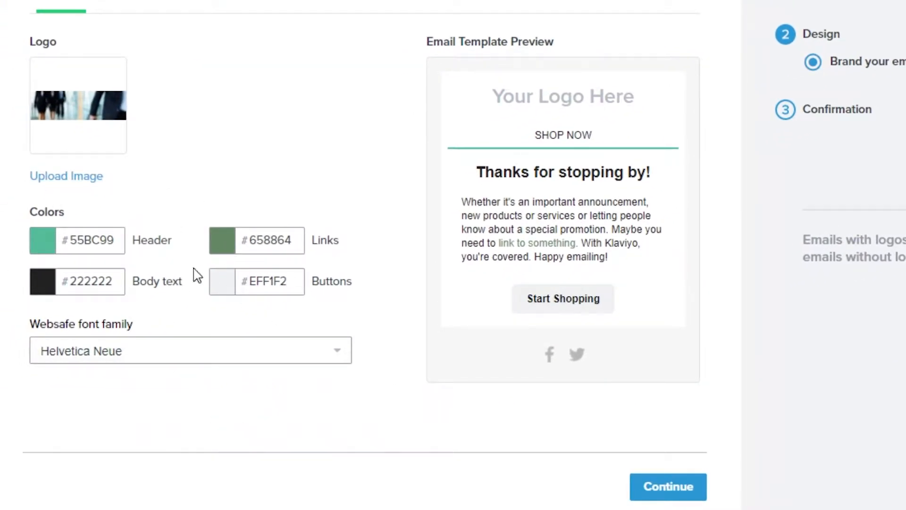
click(221, 282)
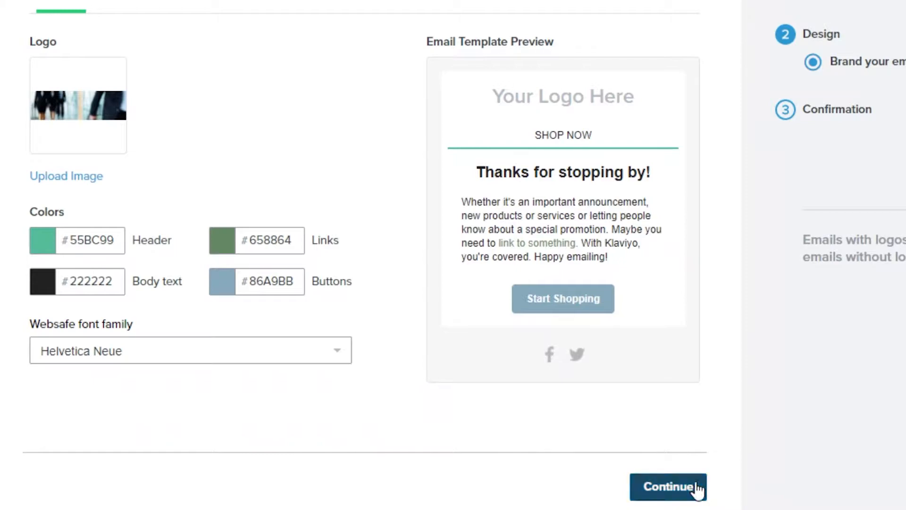
click(669, 487)
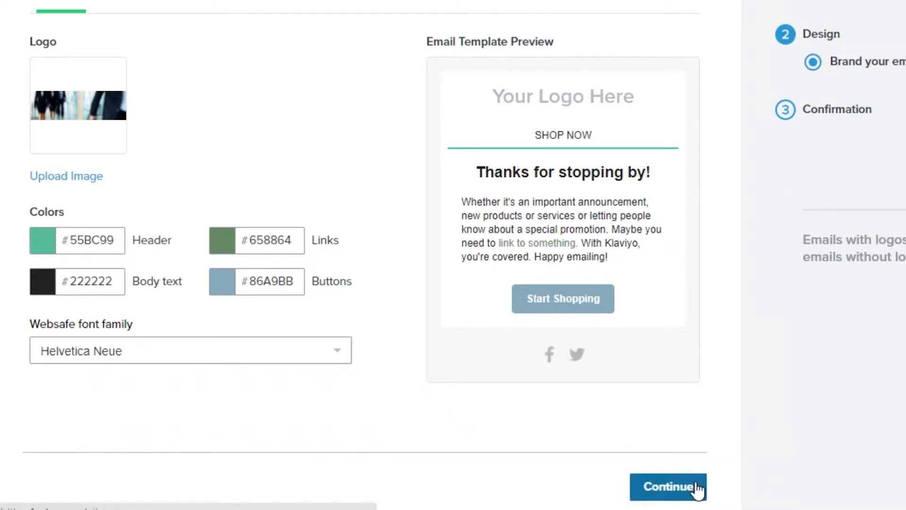
click(668, 486)
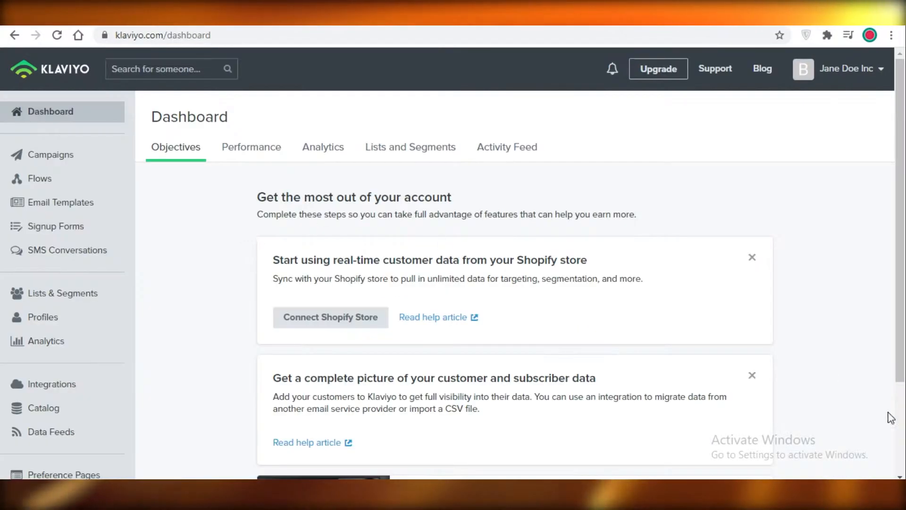
mouse_move(776, 322)
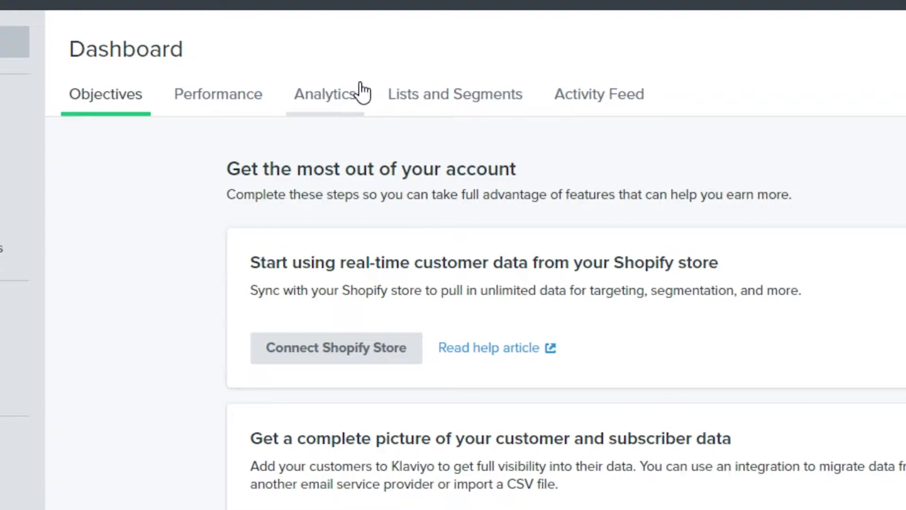
mouse_move(598, 93)
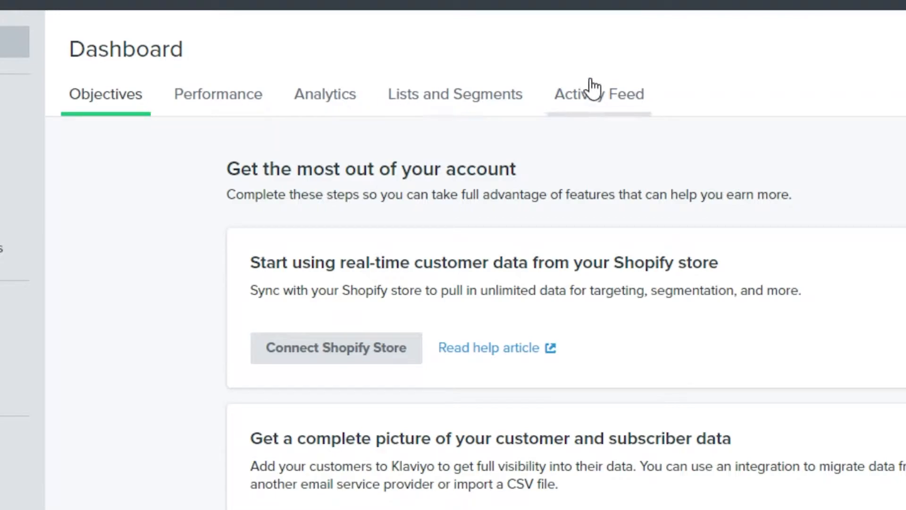
mouse_move(49, 60)
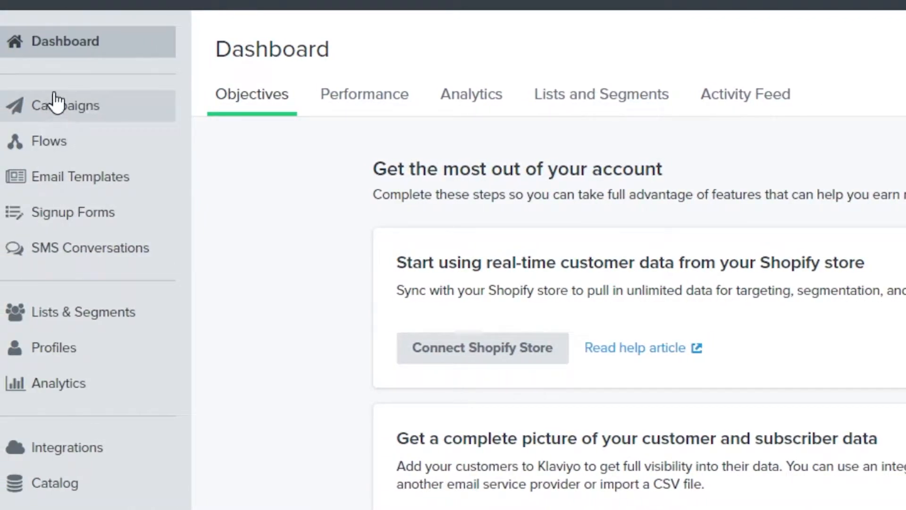
mouse_move(60, 125)
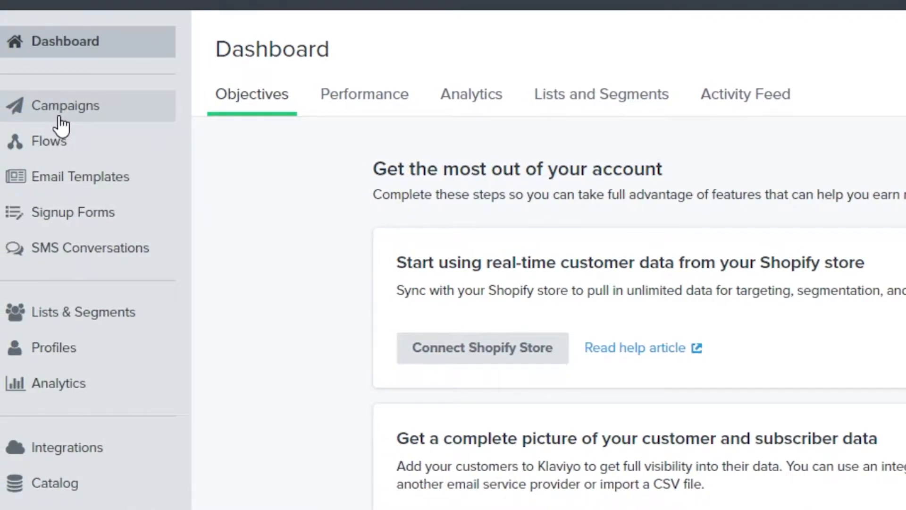
Go to the Campaigns page from the left sidebar
click(66, 105)
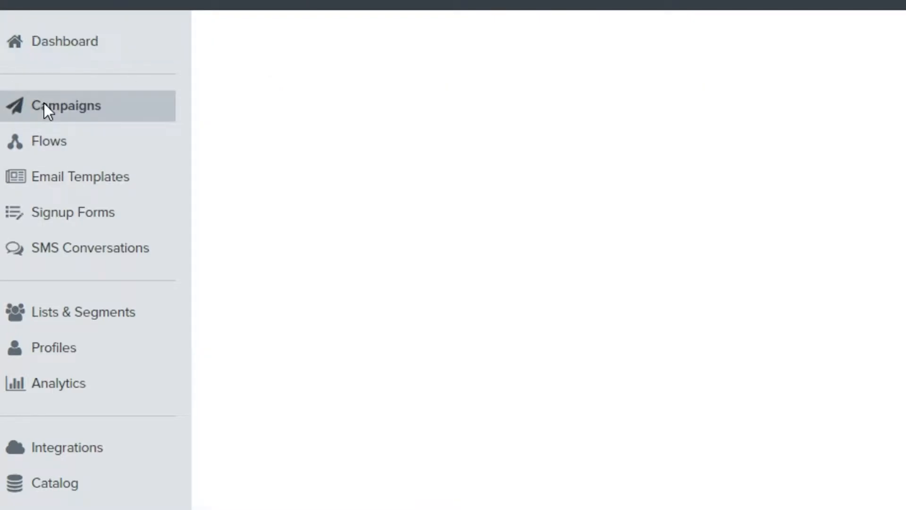
click(67, 104)
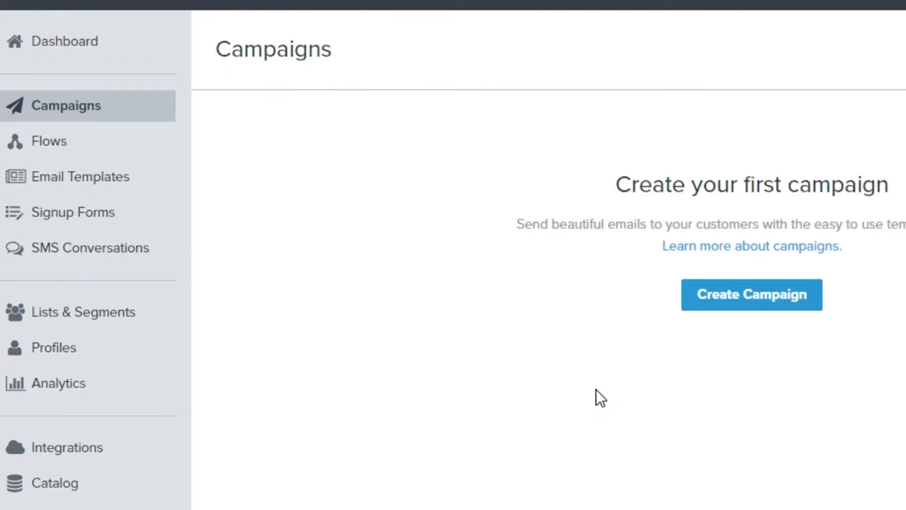
mouse_move(84, 104)
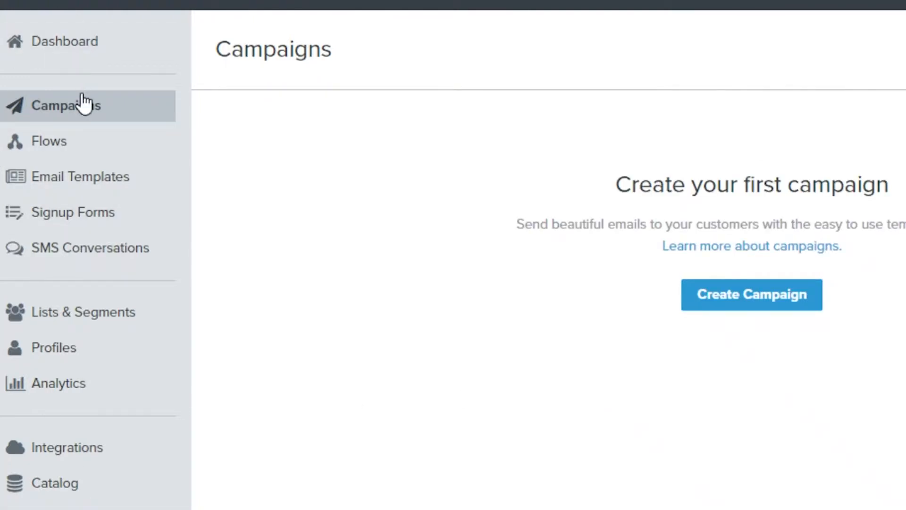
mouse_move(48, 140)
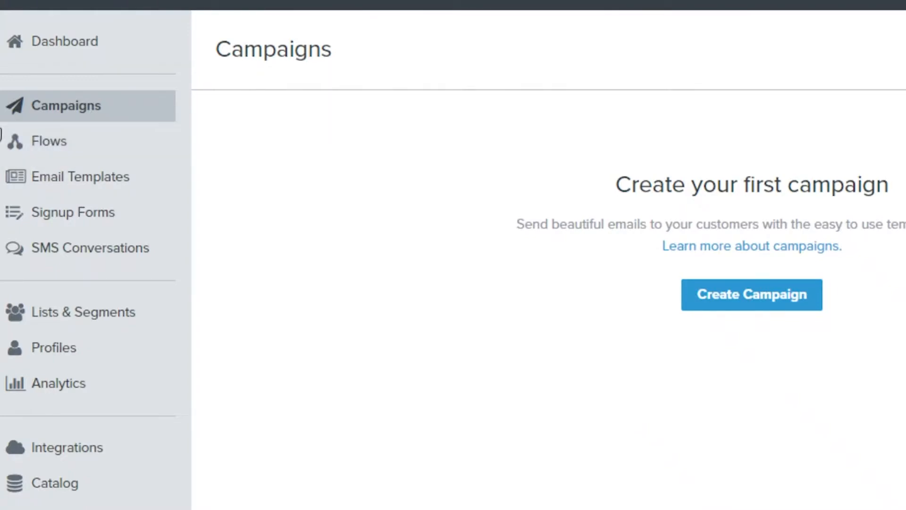
mouse_move(48, 140)
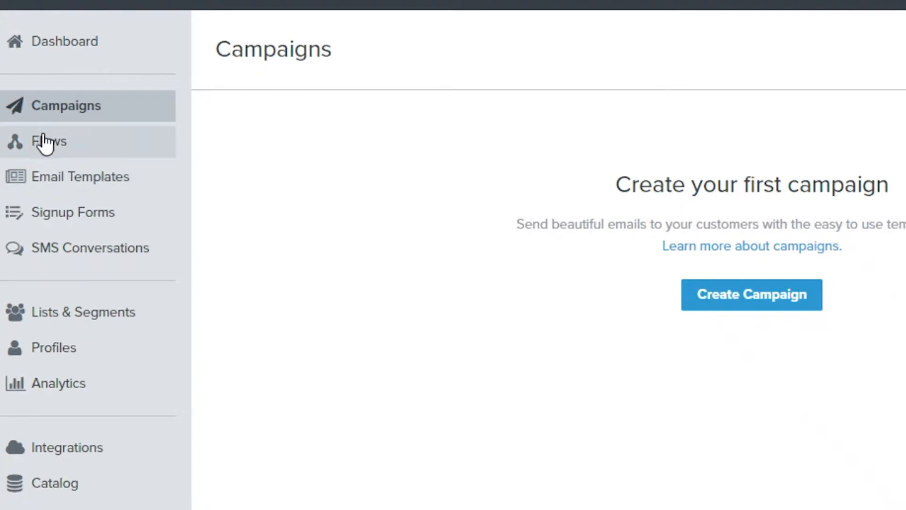
mouse_move(76, 185)
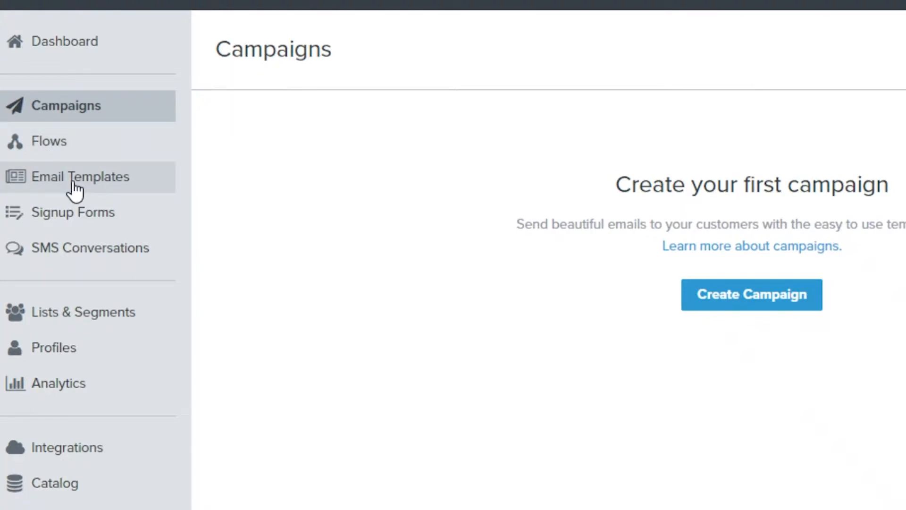
mouse_move(12, 185)
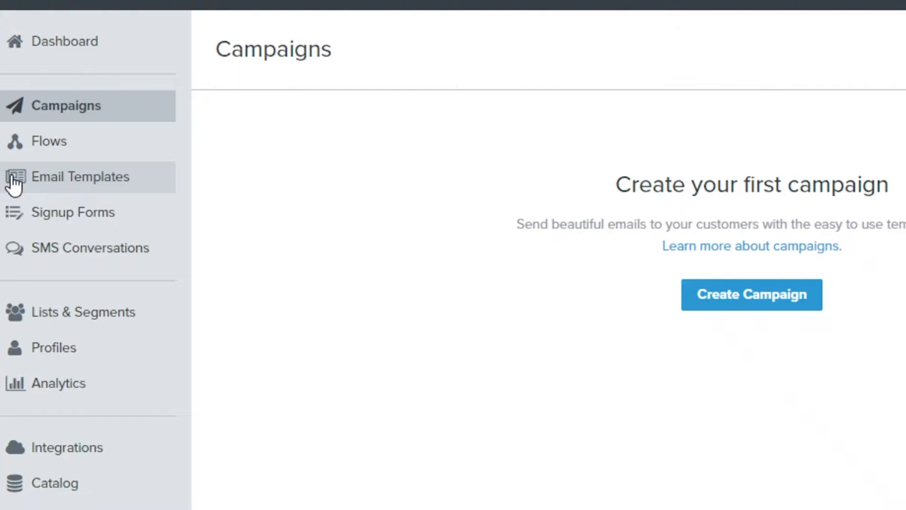
mouse_move(38, 169)
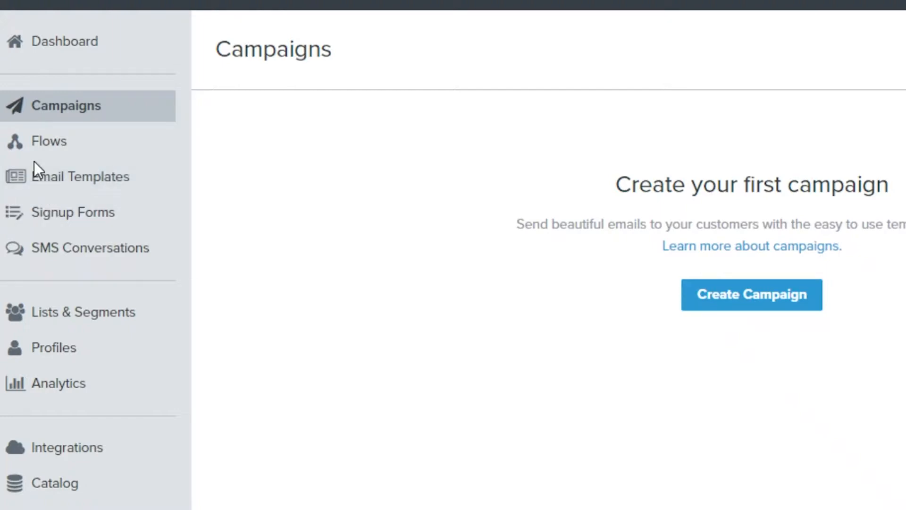
Go to the Email Templates library, then the Signup Forms page
click(82, 176)
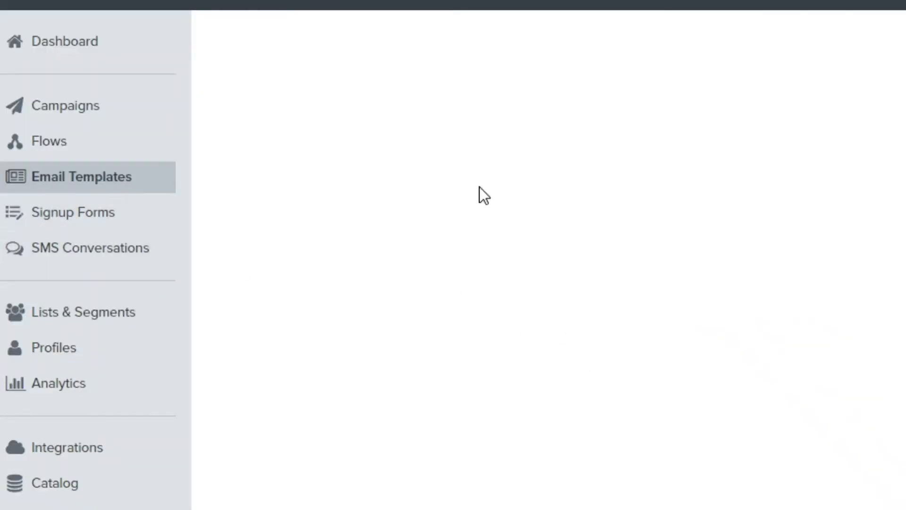
click(82, 177)
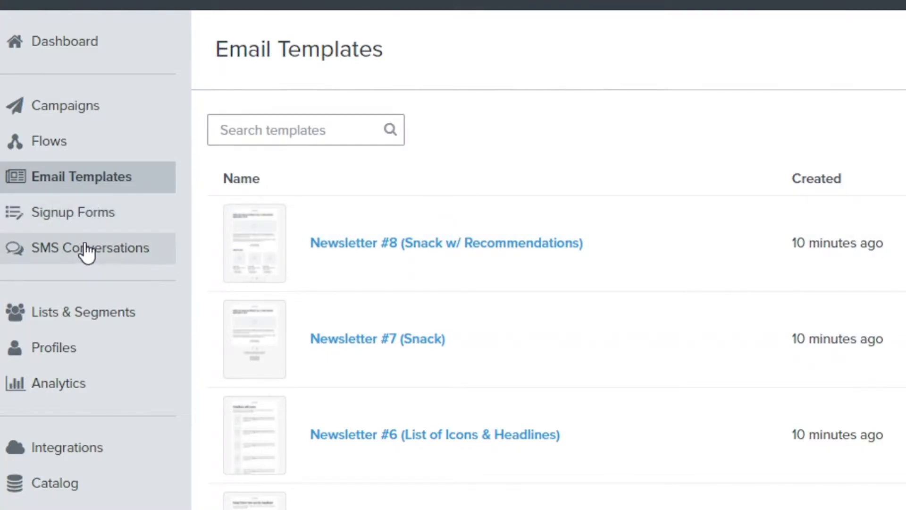
click(74, 211)
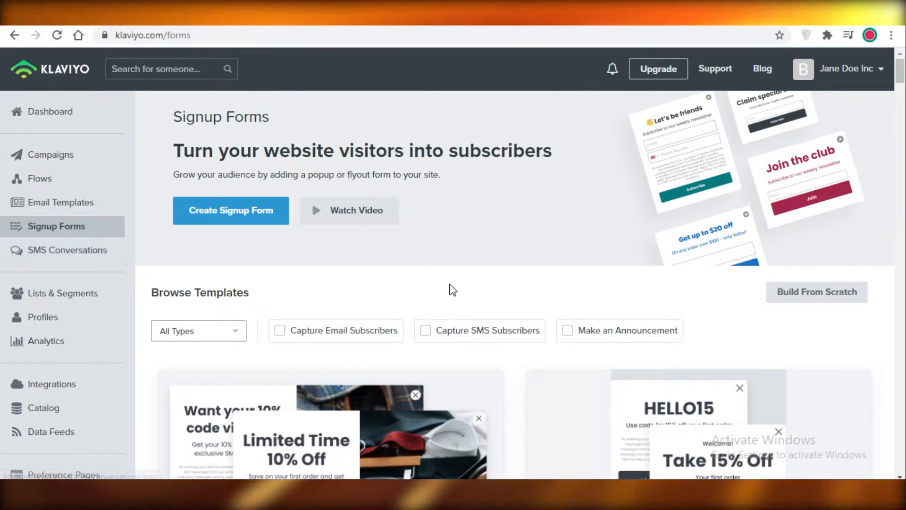
Go to the Lists & Segments overview from the Signup Forms page
scroll(down, 3)
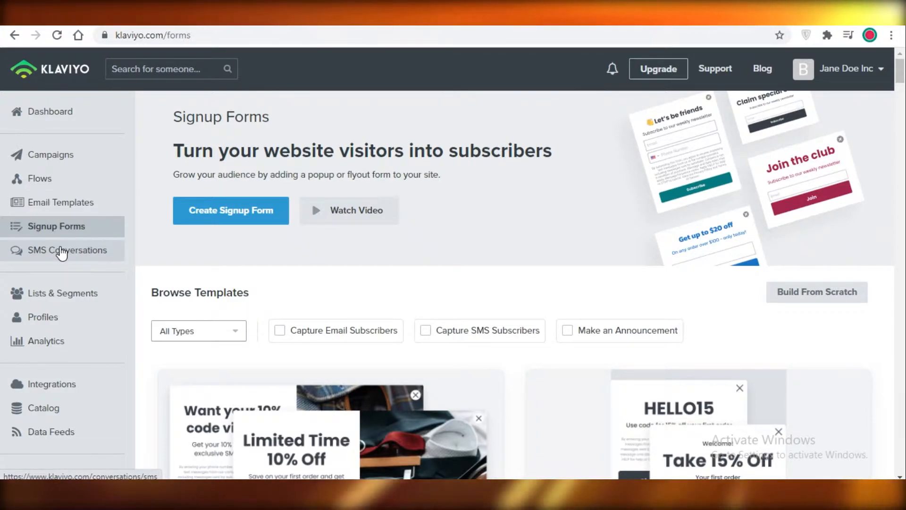
mouse_move(43, 317)
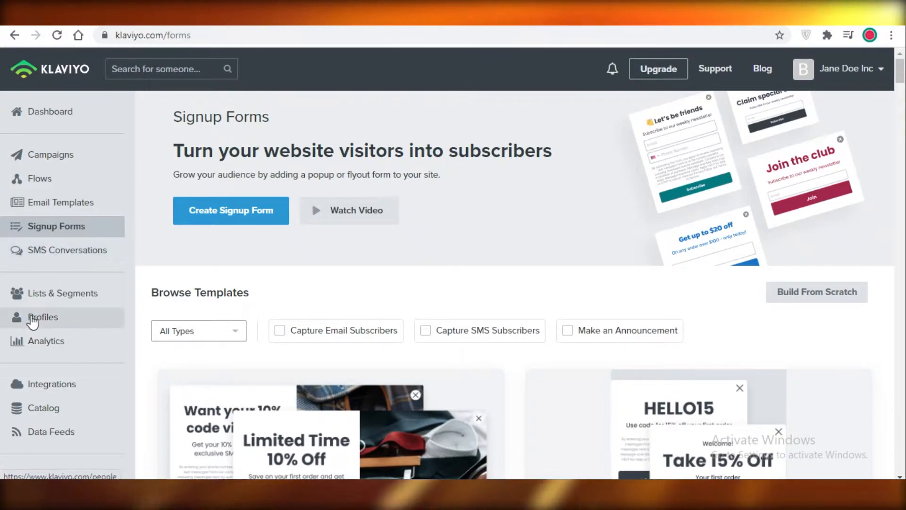
click(62, 293)
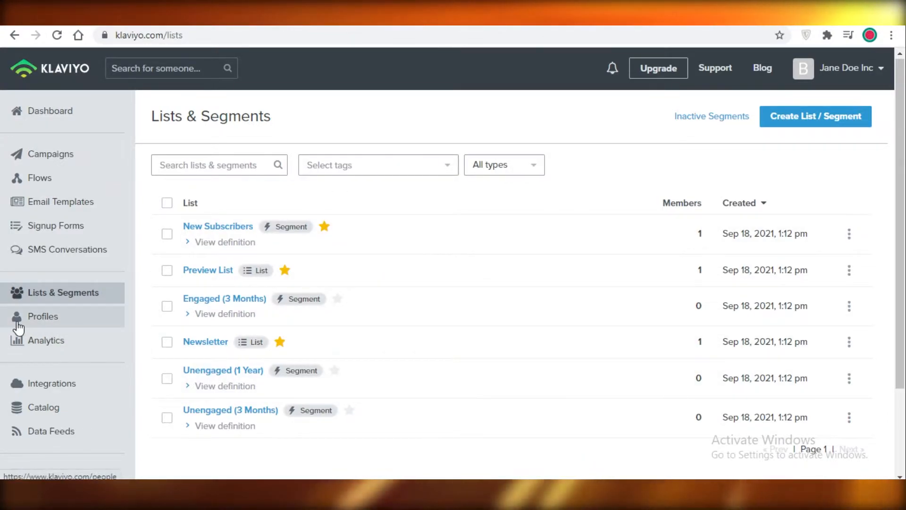
Go to the Profiles page from the left sidebar
click(43, 316)
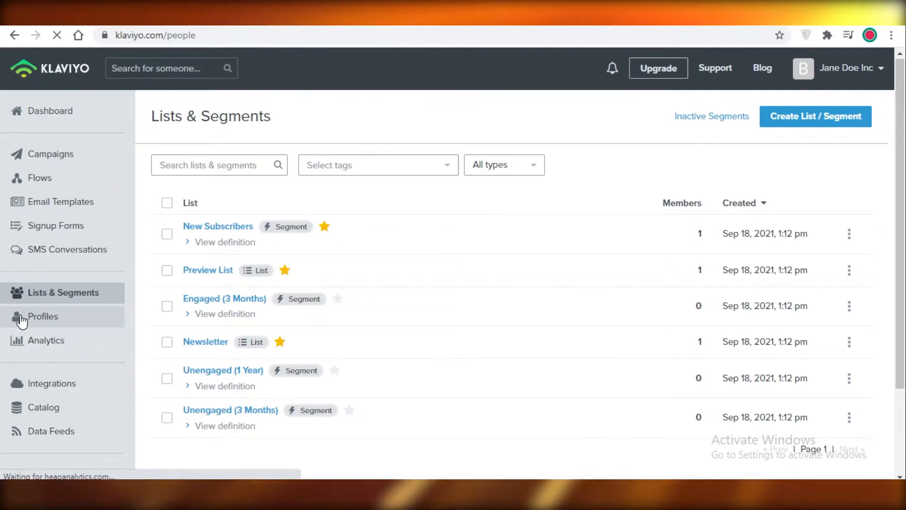
View the Profiles page, then go to the Analytics metrics overview
click(43, 317)
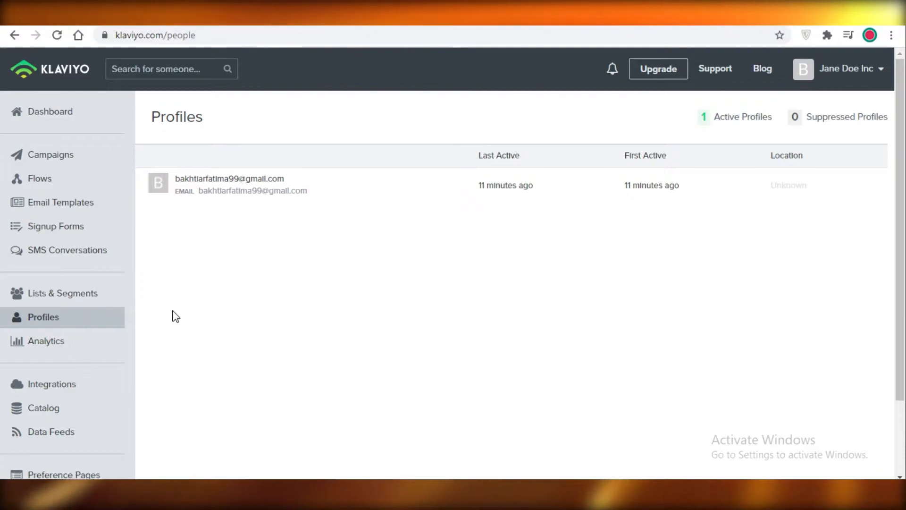
mouse_move(100, 356)
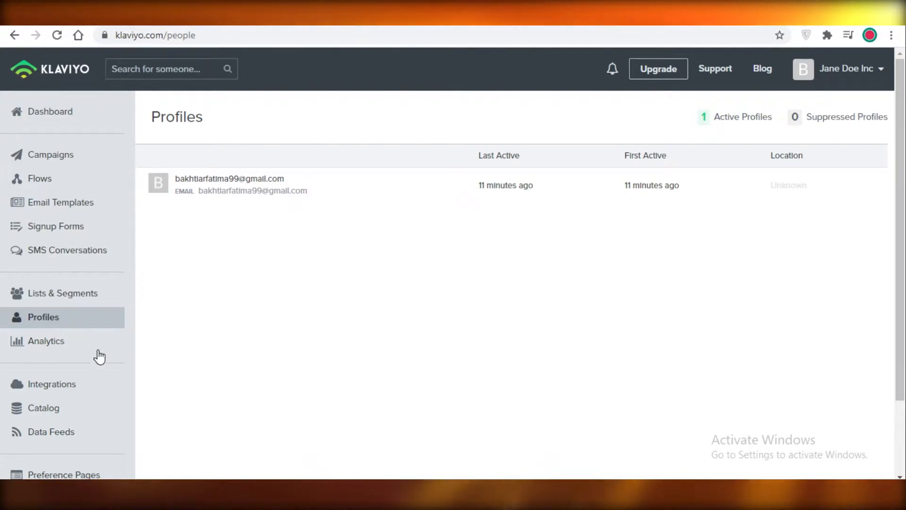
click(47, 341)
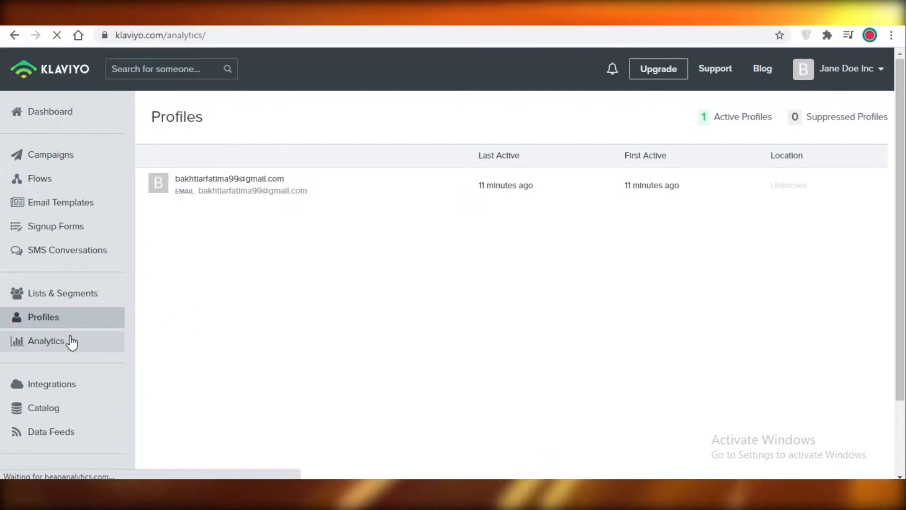
click(46, 341)
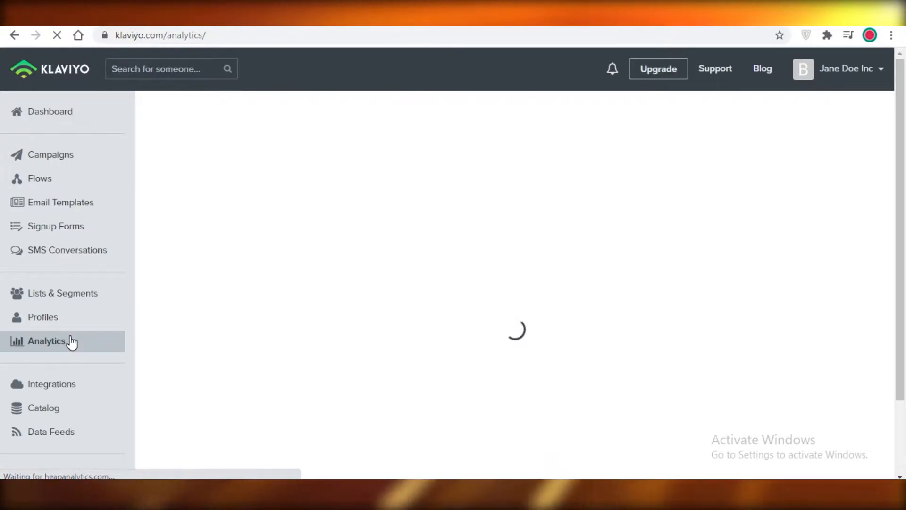
click(47, 341)
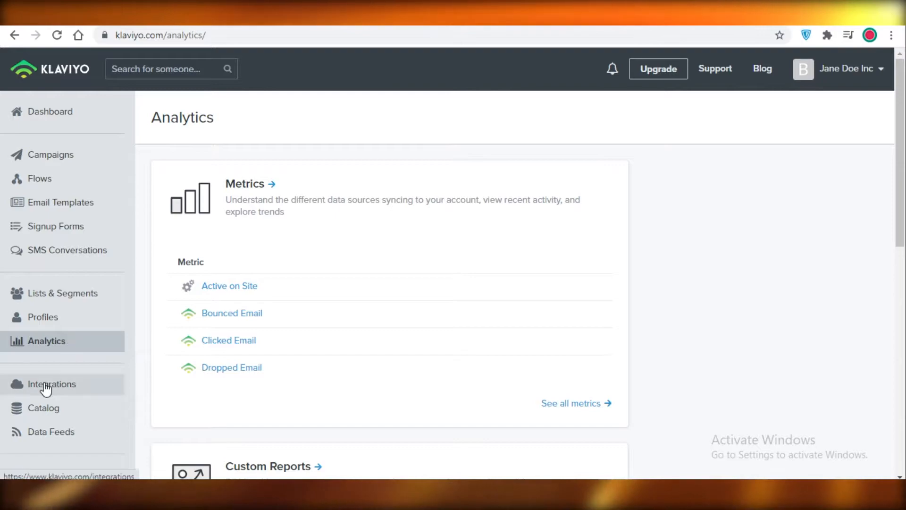
Go to Integrations and browse down the All Integrations list
click(52, 384)
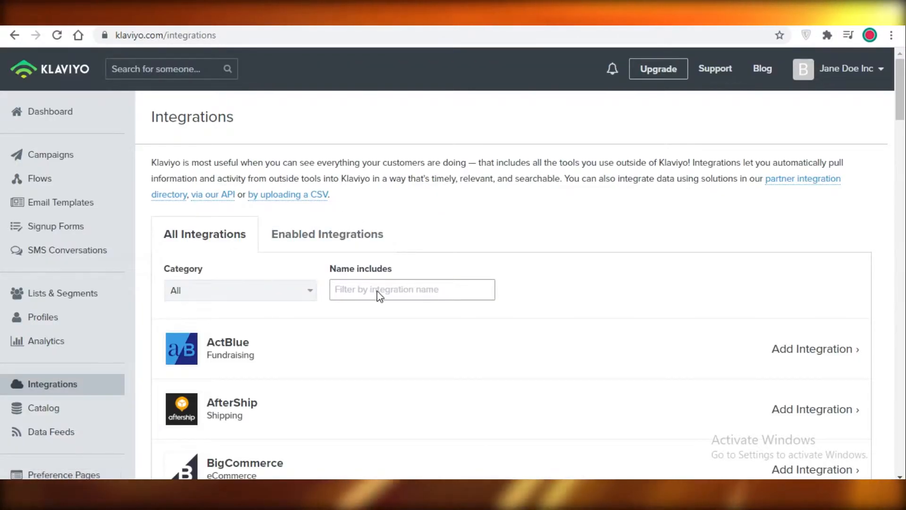
click(412, 289)
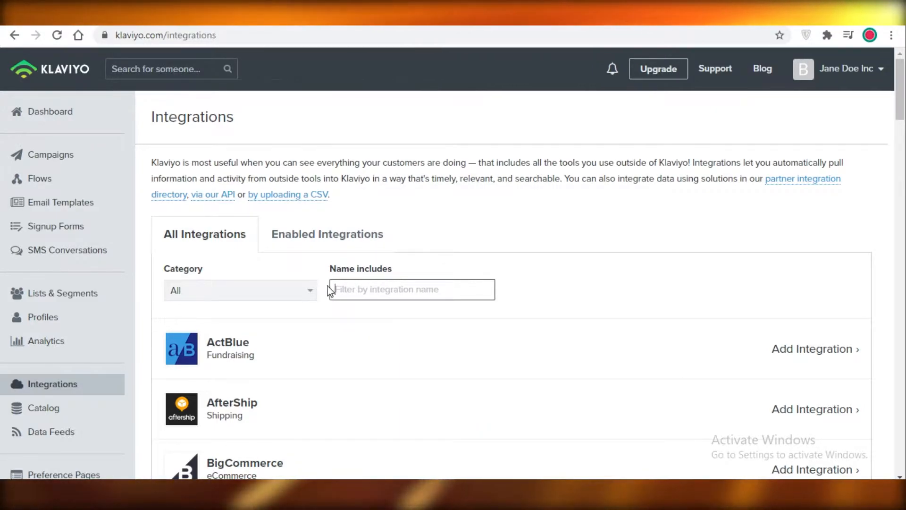
scroll(down, 3)
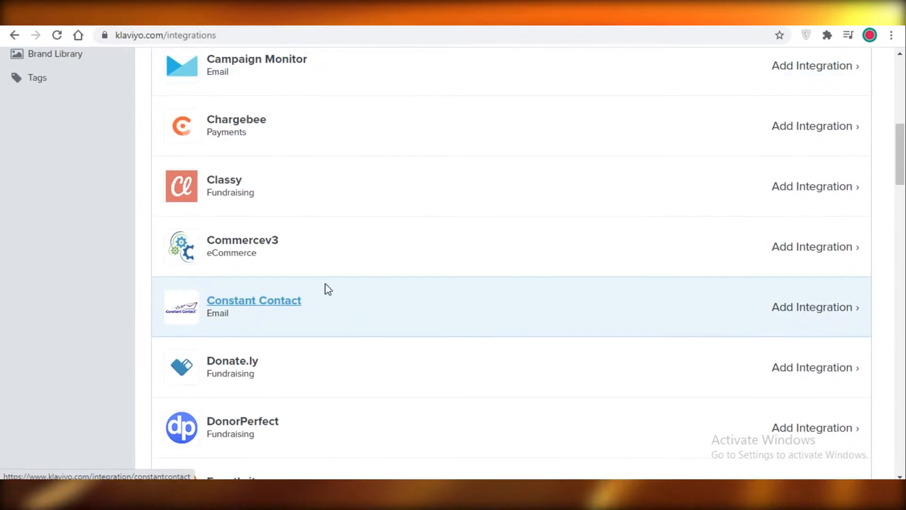
scroll(down, 3)
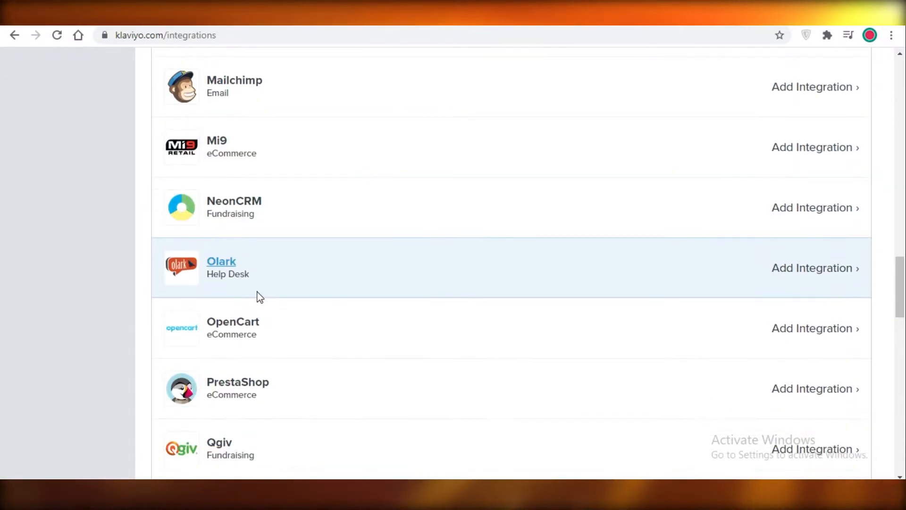
scroll(down, 3)
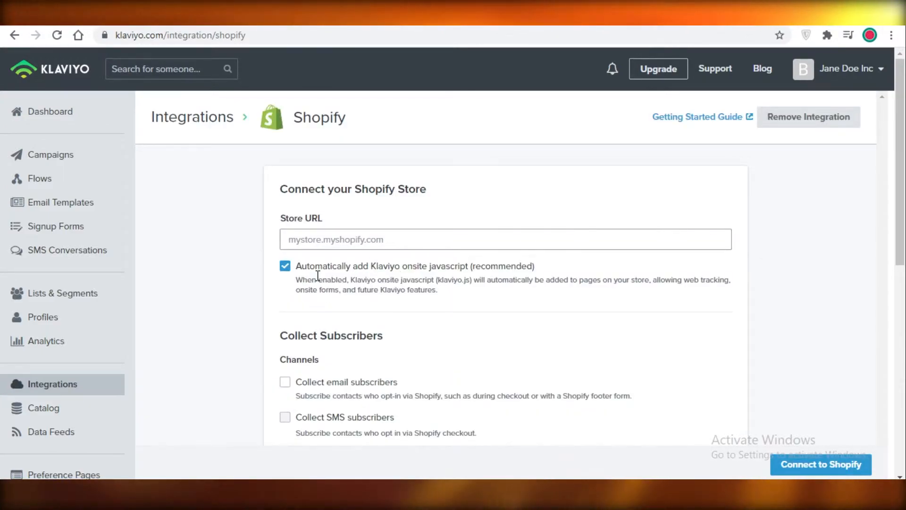
mouse_move(444, 272)
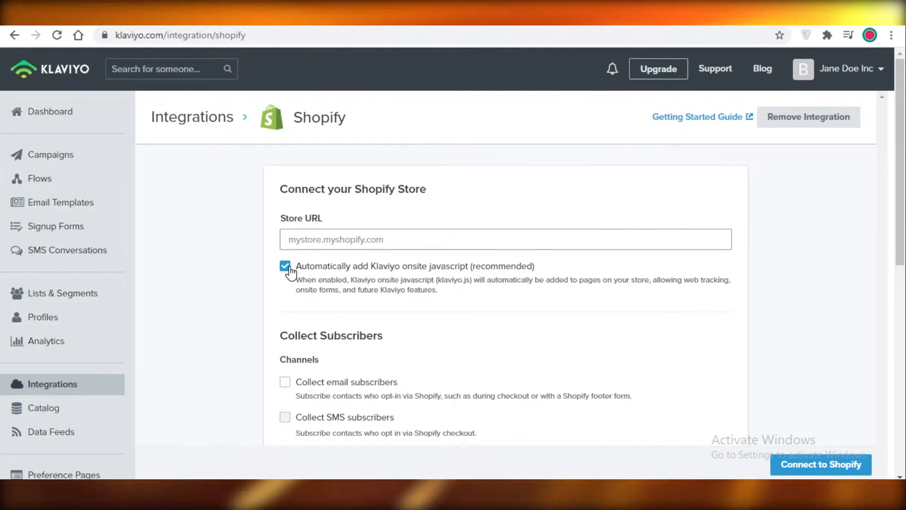
mouse_move(142, 256)
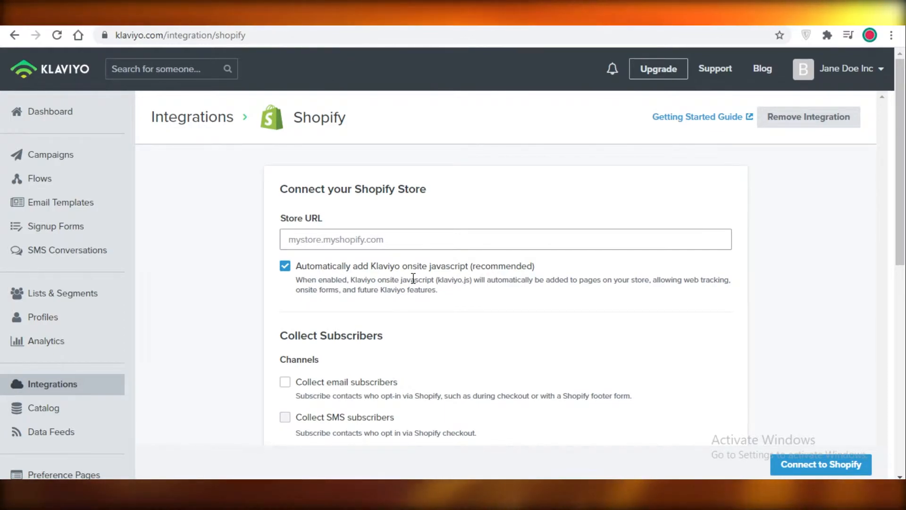
Scroll the Shopify connection form to the subscriber collection and advanced options
scroll(down, 3)
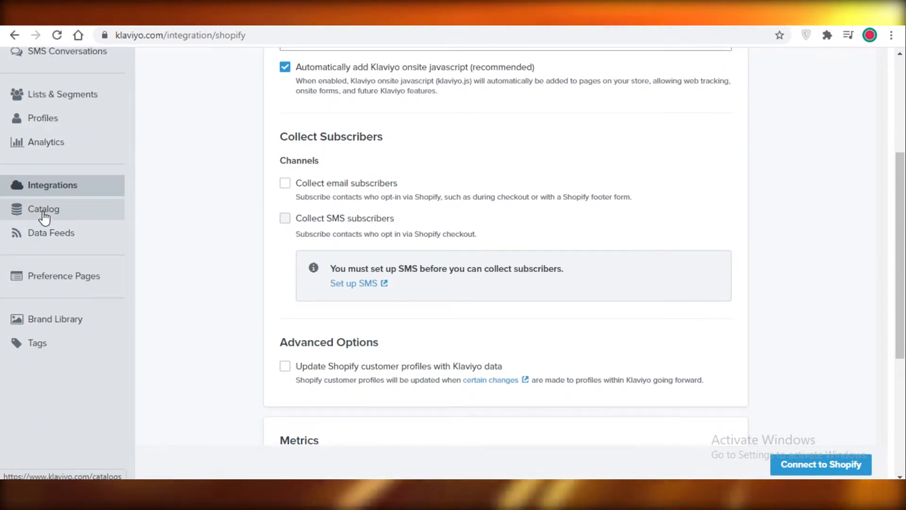
mouse_move(45, 302)
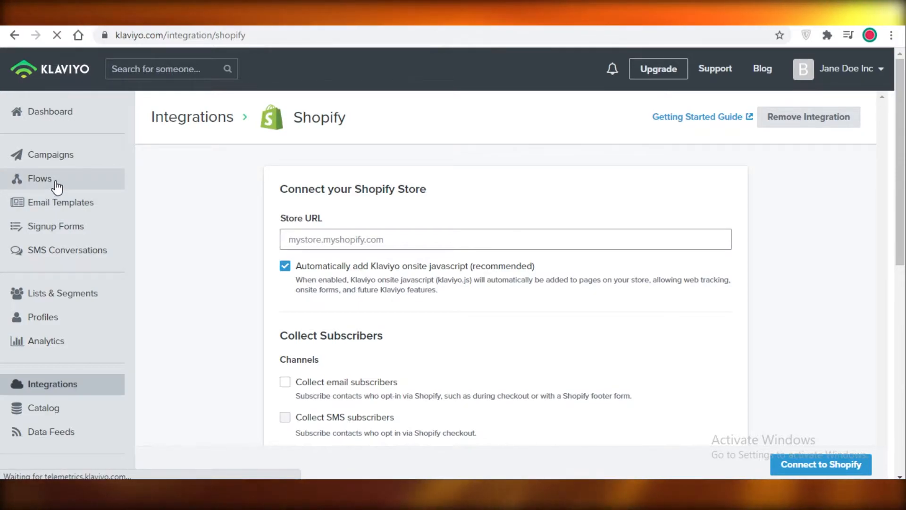
Go to the Flows page with its pre-built flow ideas
click(39, 178)
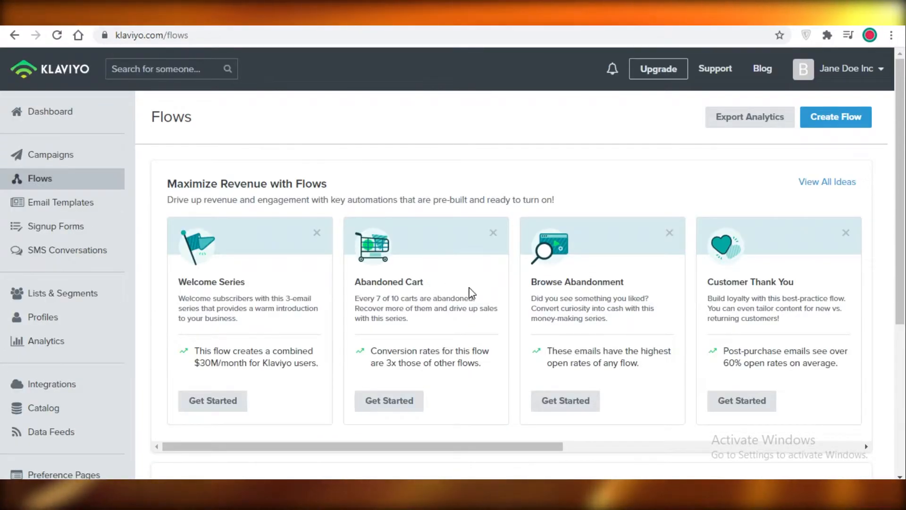
mouse_move(514, 245)
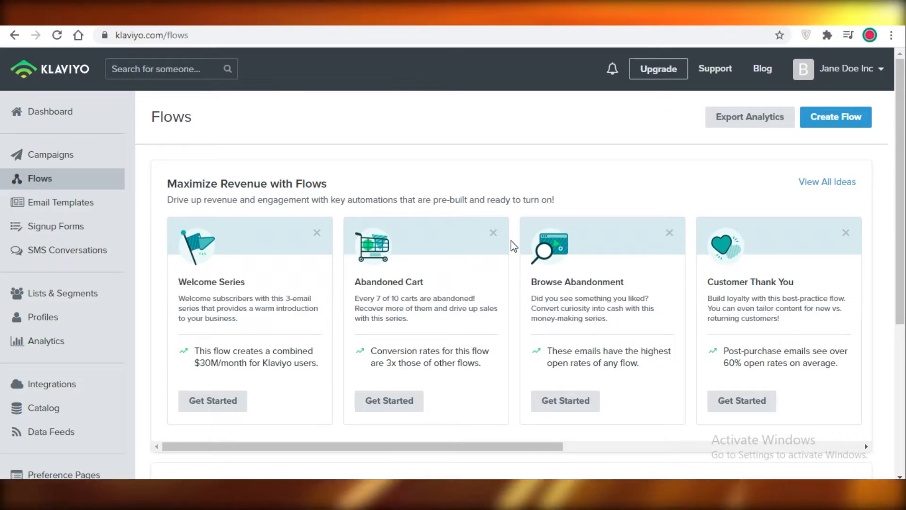
mouse_move(482, 225)
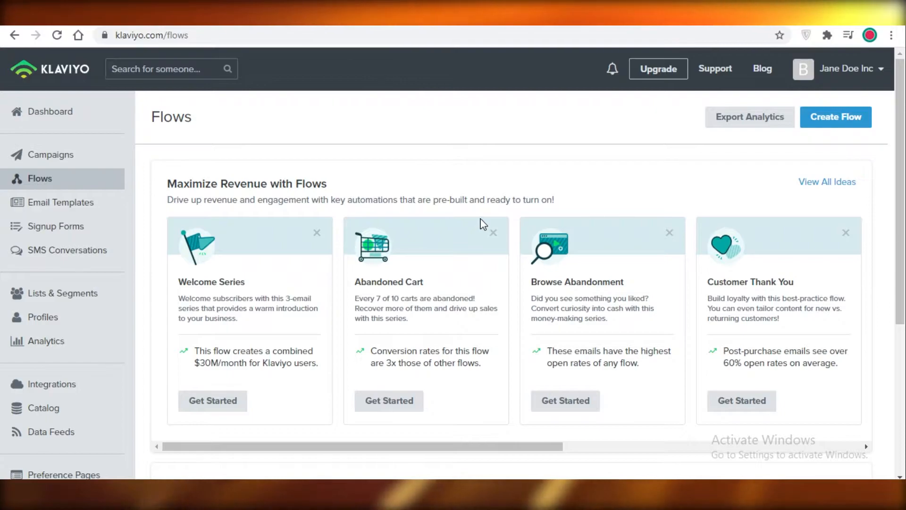
mouse_move(454, 250)
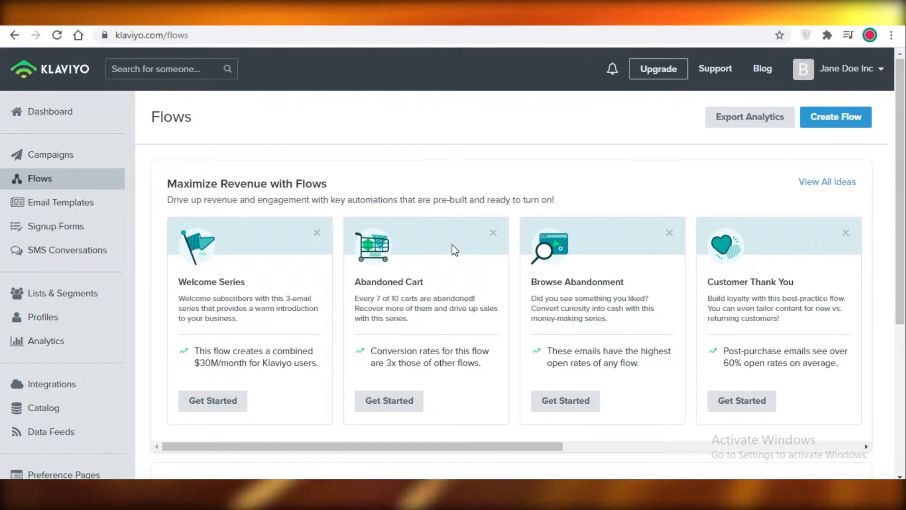
mouse_move(226, 292)
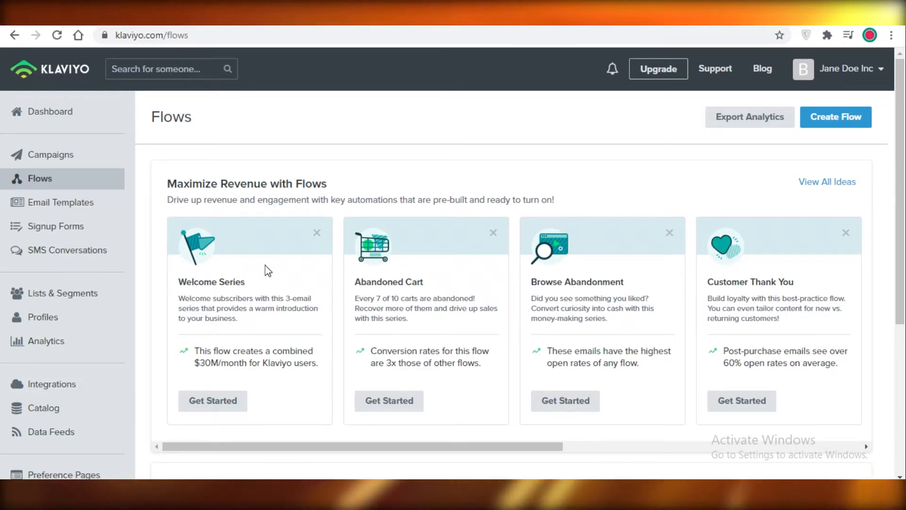
mouse_move(505, 174)
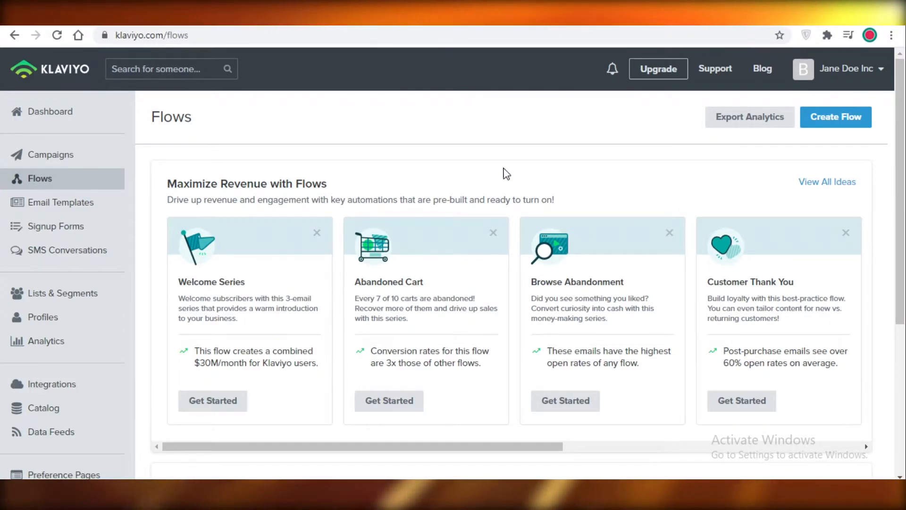
mouse_move(430, 299)
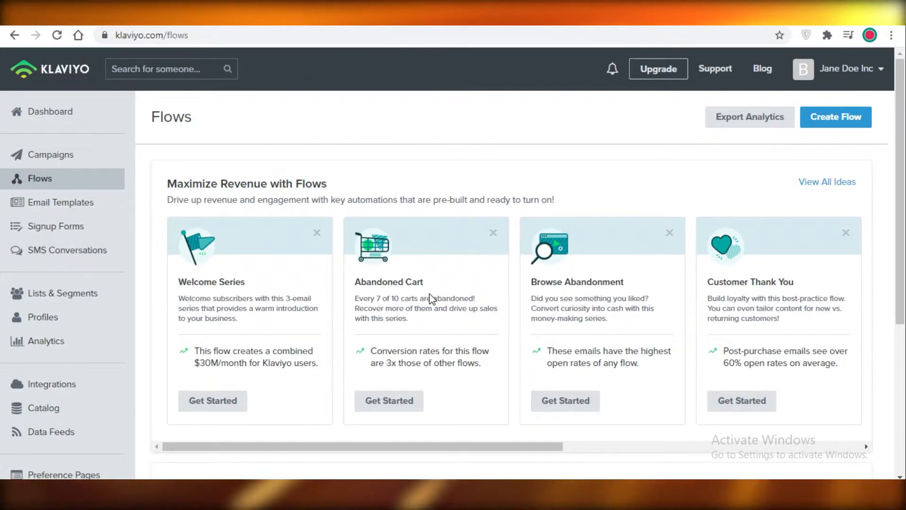
mouse_move(827, 182)
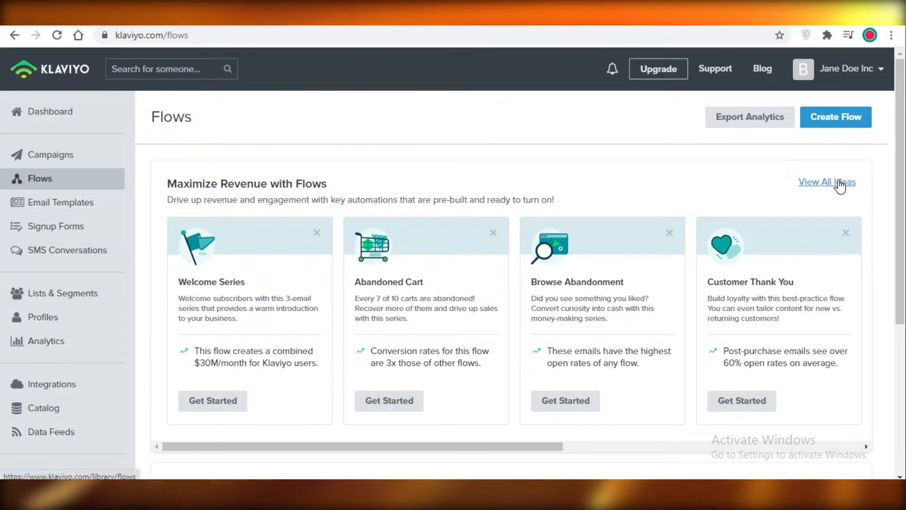
Show the full flow ideas library filtered to the Abandoned Cart type
click(827, 181)
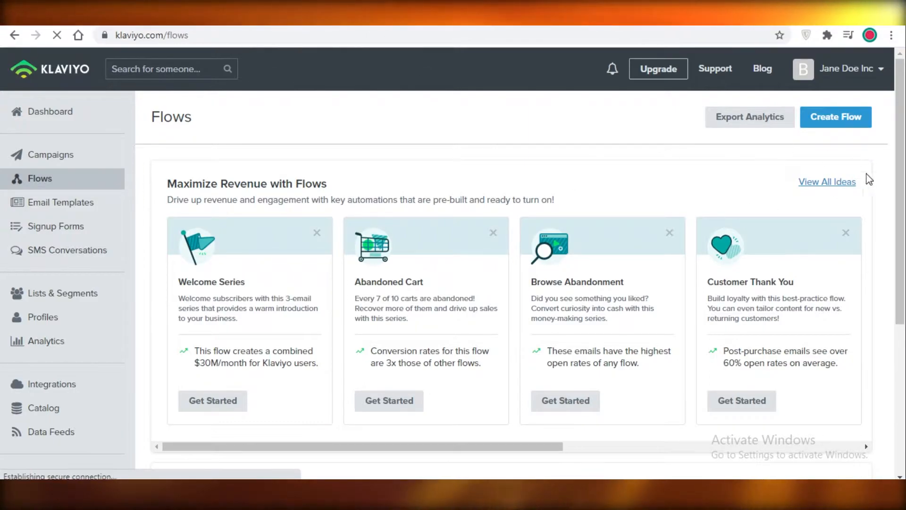
click(827, 181)
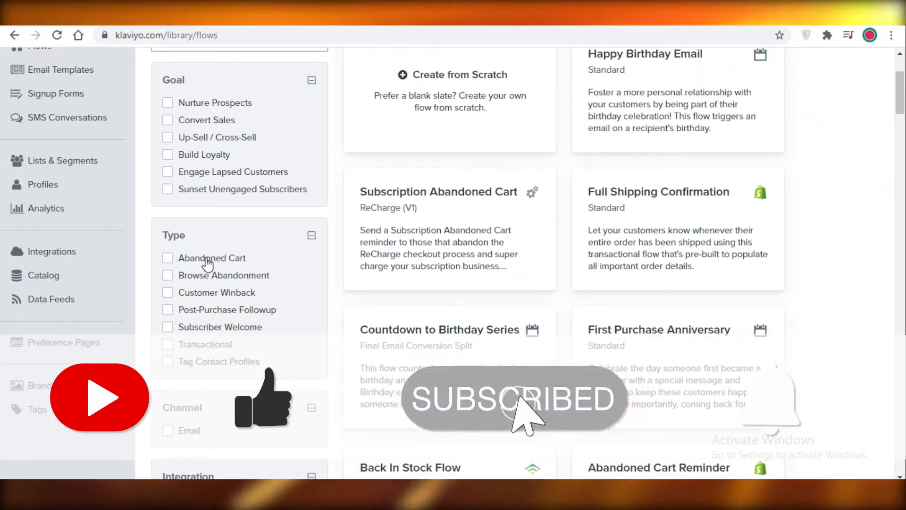
click(168, 257)
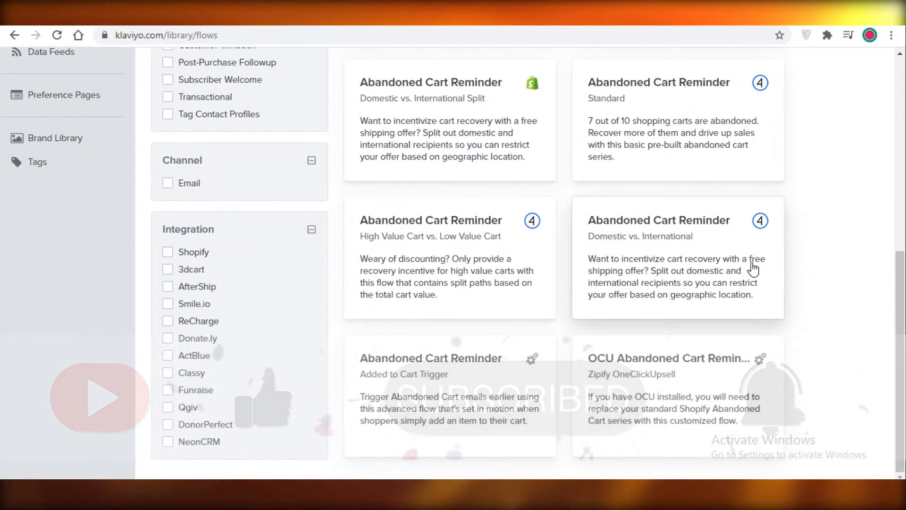
scroll(up, 3)
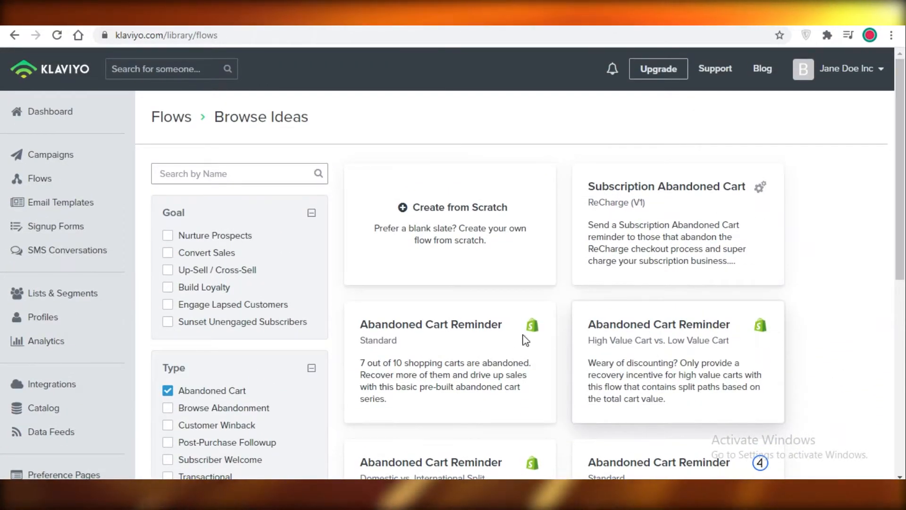
scroll(down, 3)
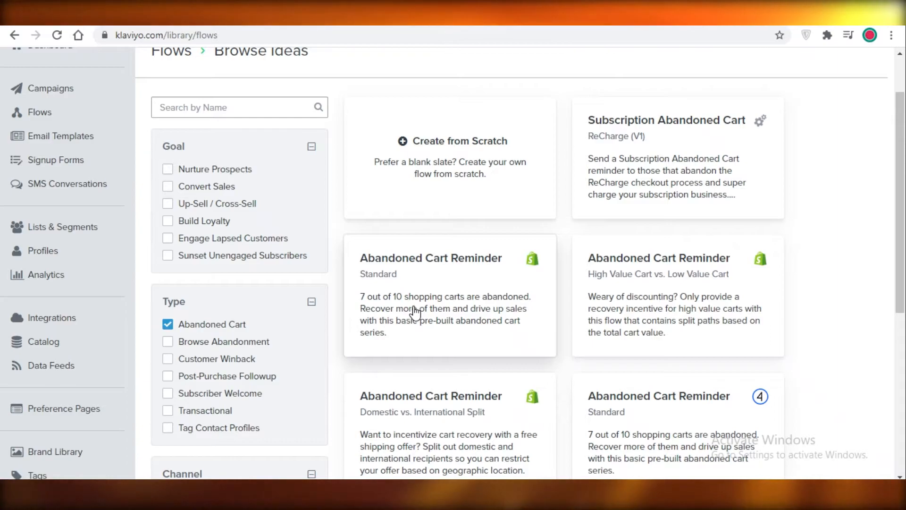
mouse_move(474, 292)
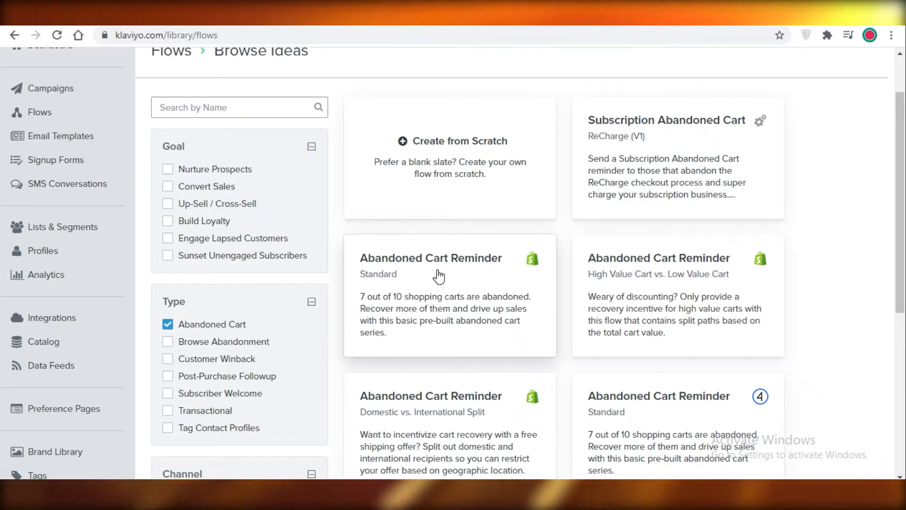
mouse_move(482, 244)
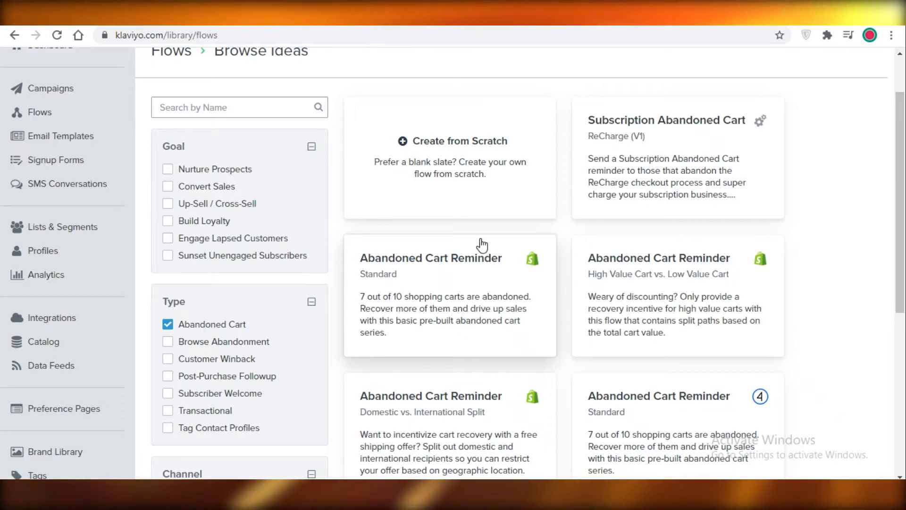
mouse_move(449, 285)
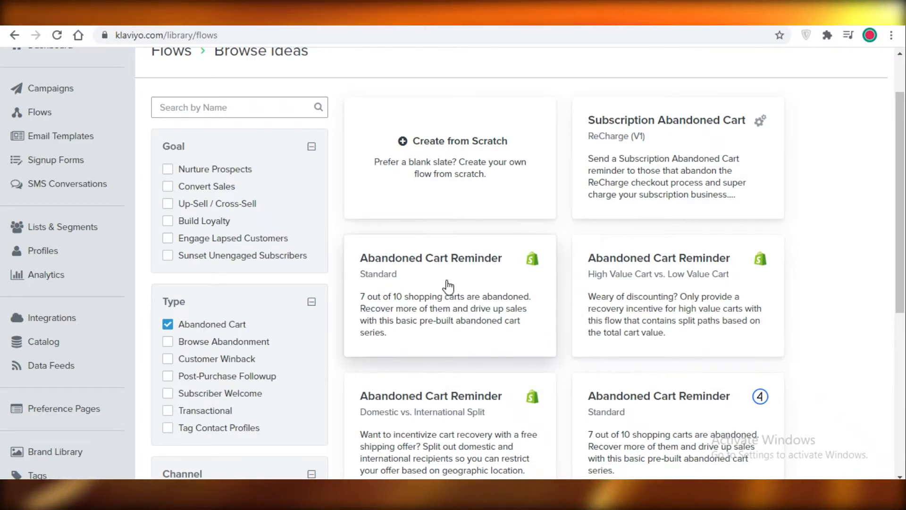
mouse_move(452, 281)
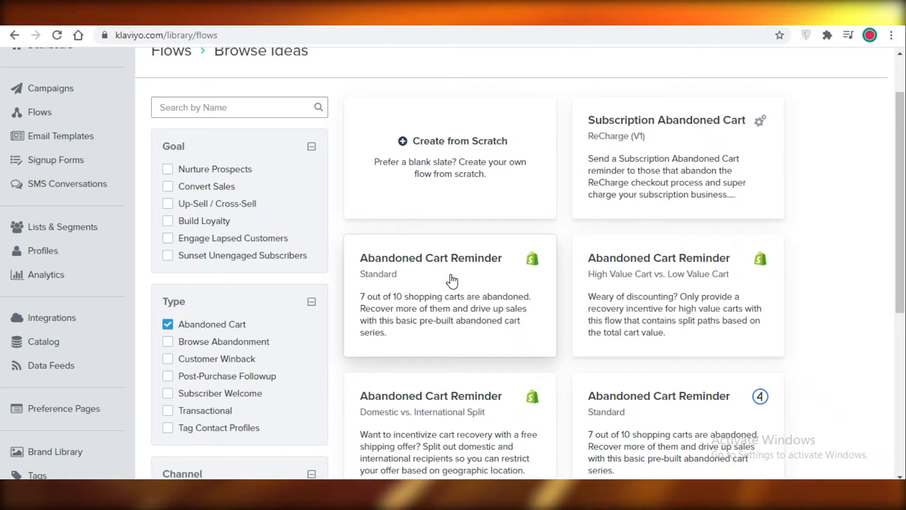
Clear the Abandoned Cart filter, briefly filter by Post-Purchase Followup, then show all flow ideas
click(168, 324)
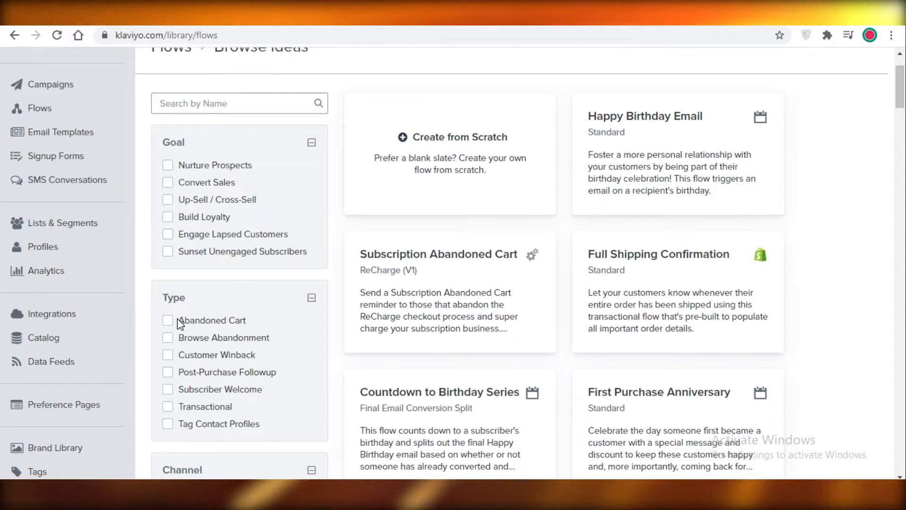
scroll(down, 3)
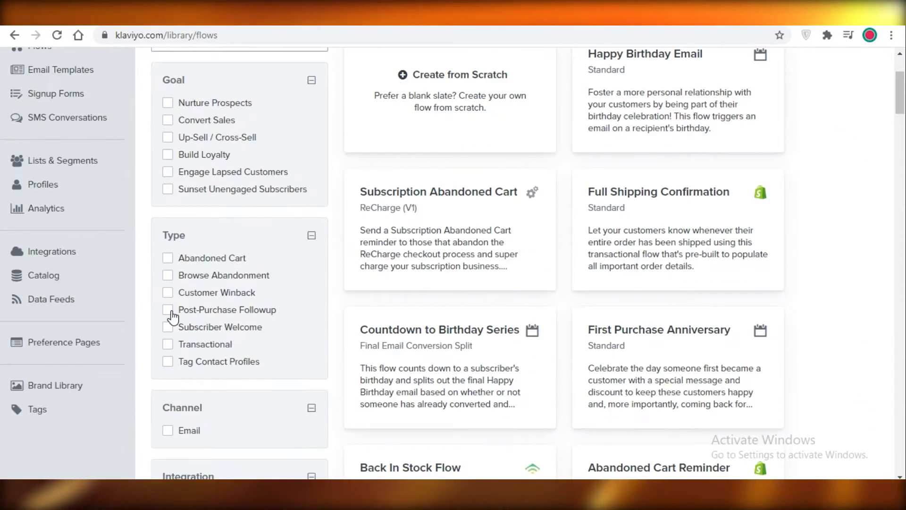
click(168, 310)
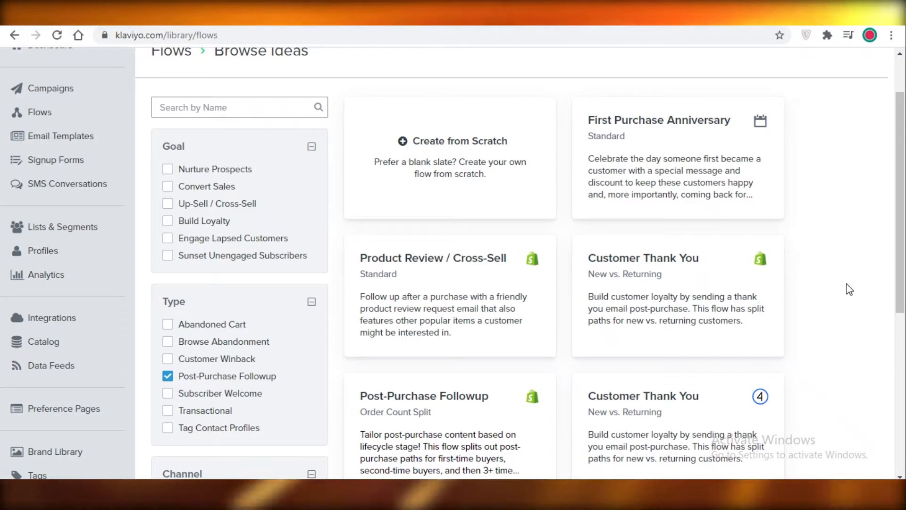
mouse_move(862, 253)
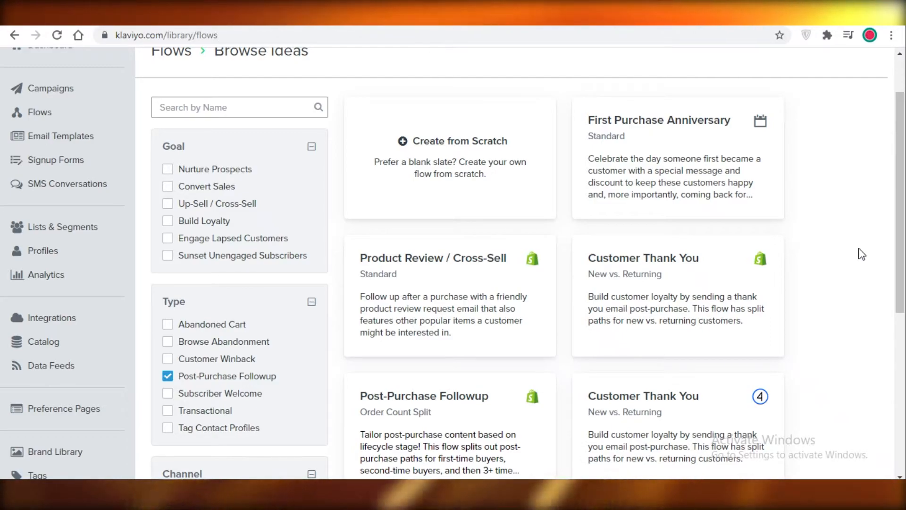
mouse_move(499, 363)
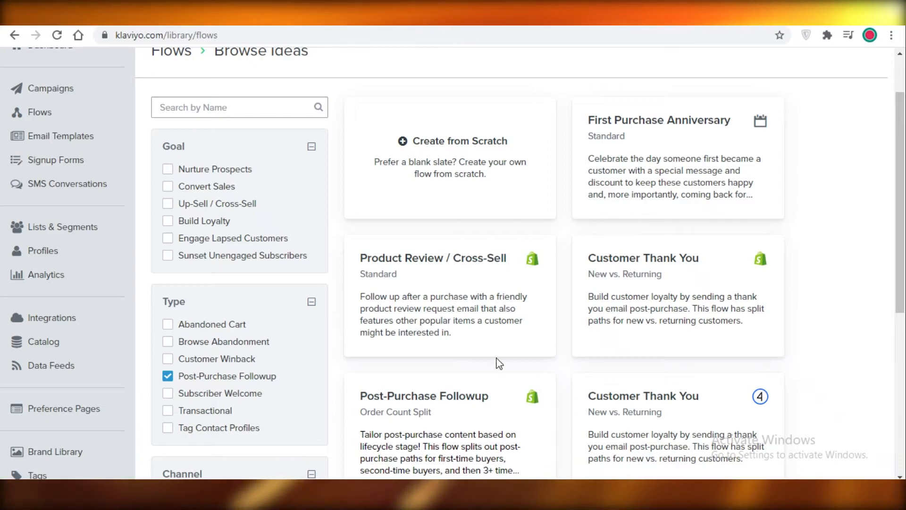
click(168, 376)
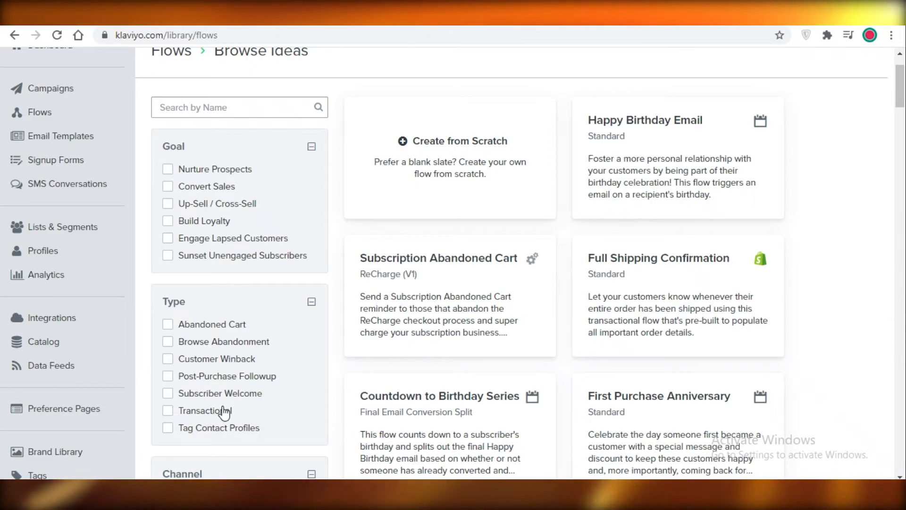
mouse_move(226, 411)
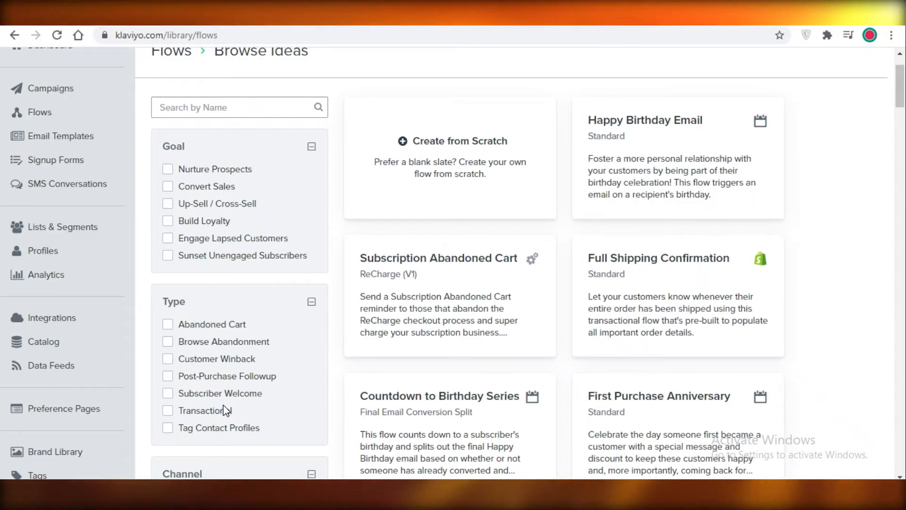
mouse_move(205, 358)
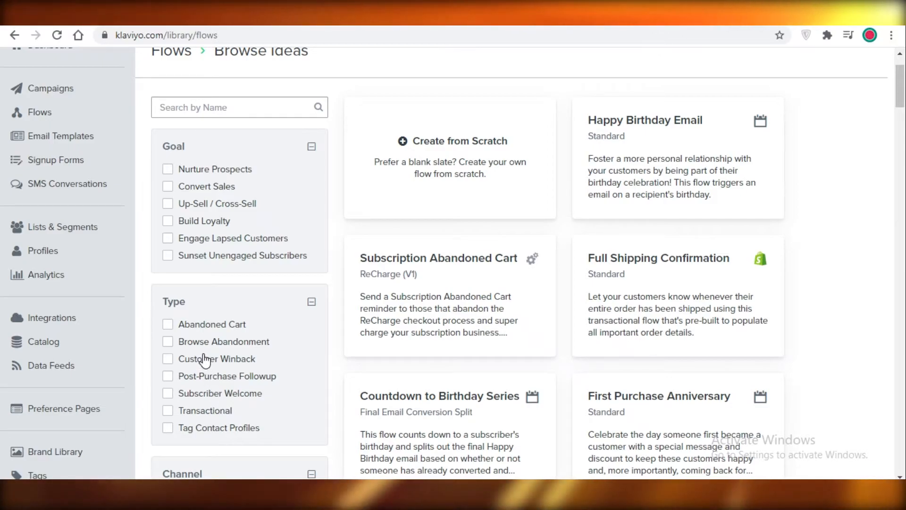
mouse_move(234, 320)
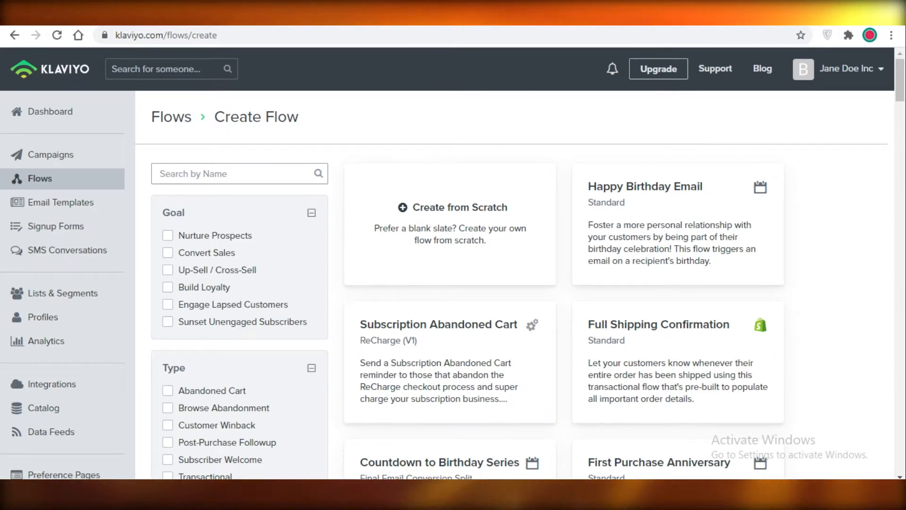
Open the Welcome Series (Customer v. Non-Customer) template and view its trigger list choices
scroll(down, 3)
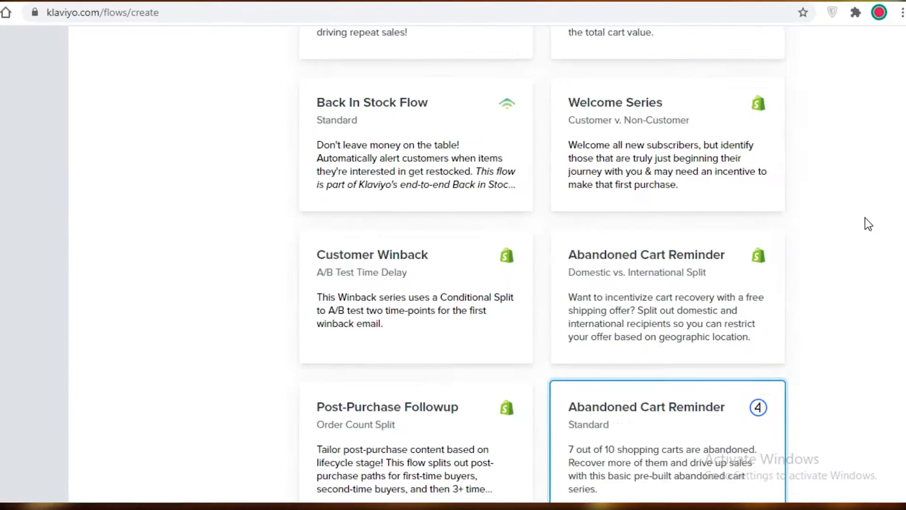
scroll(down, 3)
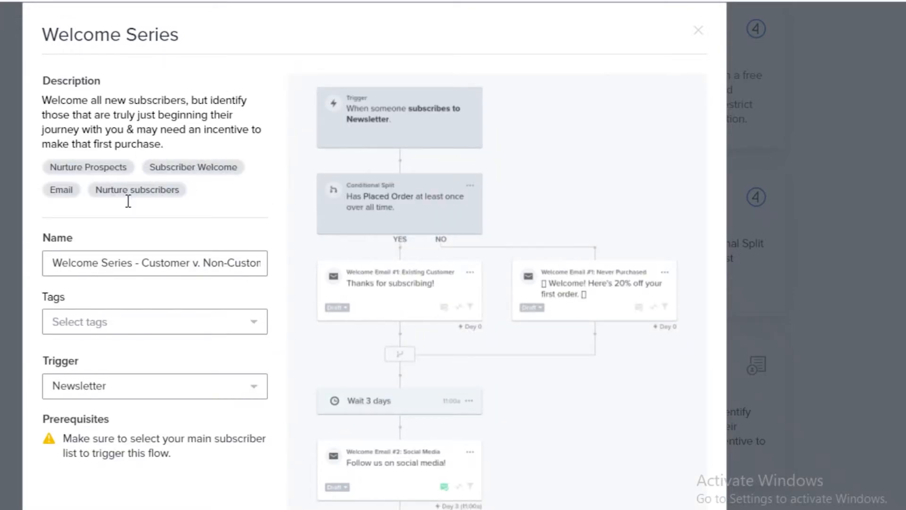
click(154, 321)
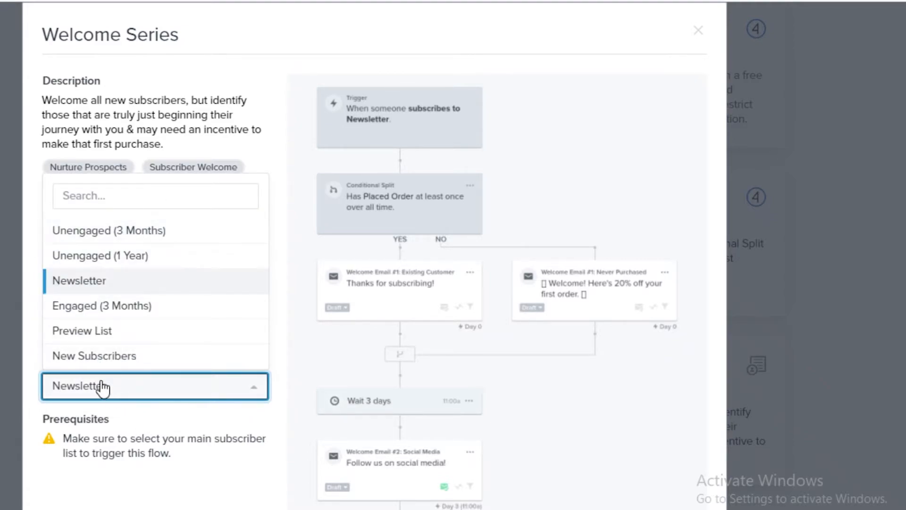
mouse_move(123, 261)
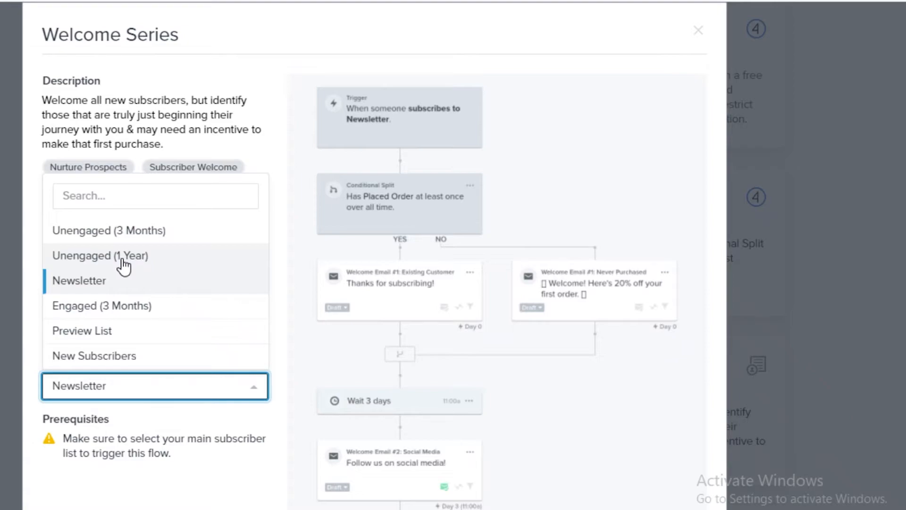
mouse_move(125, 266)
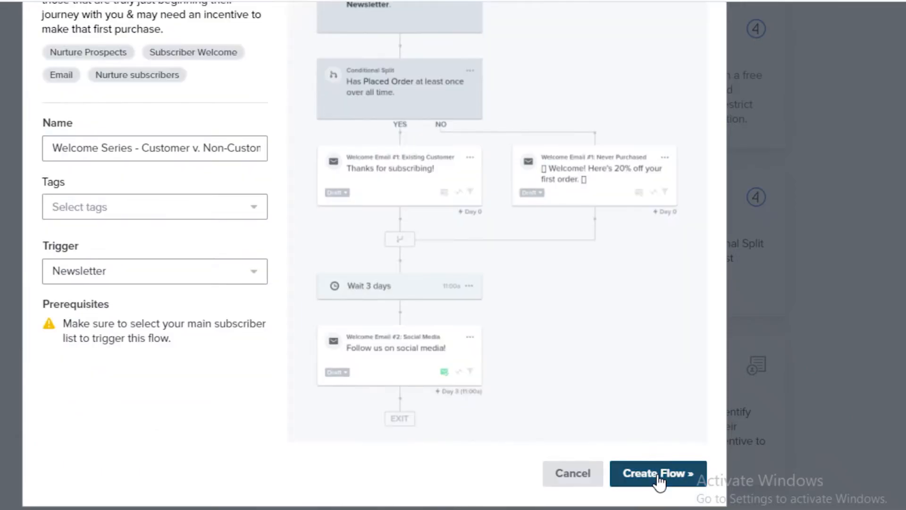
Create the Welcome Series flow from the template with Newsletter as its trigger
click(657, 473)
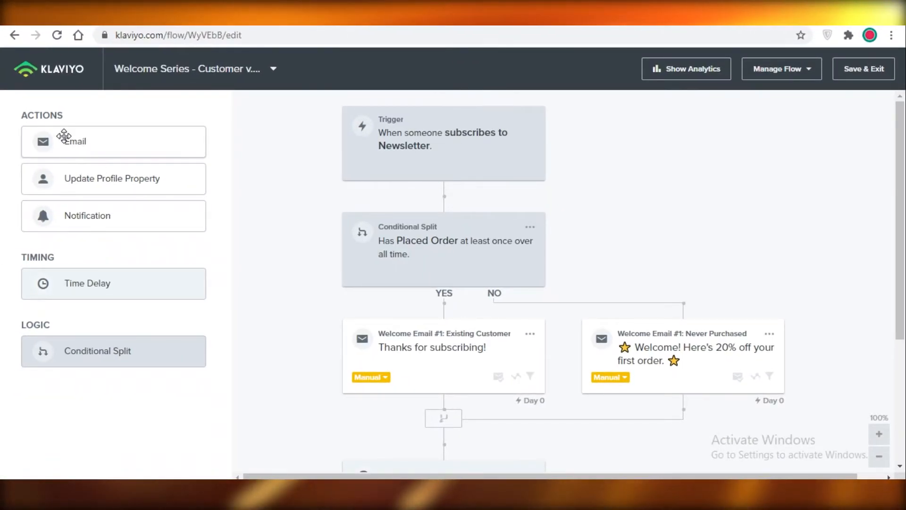
mouse_move(91, 220)
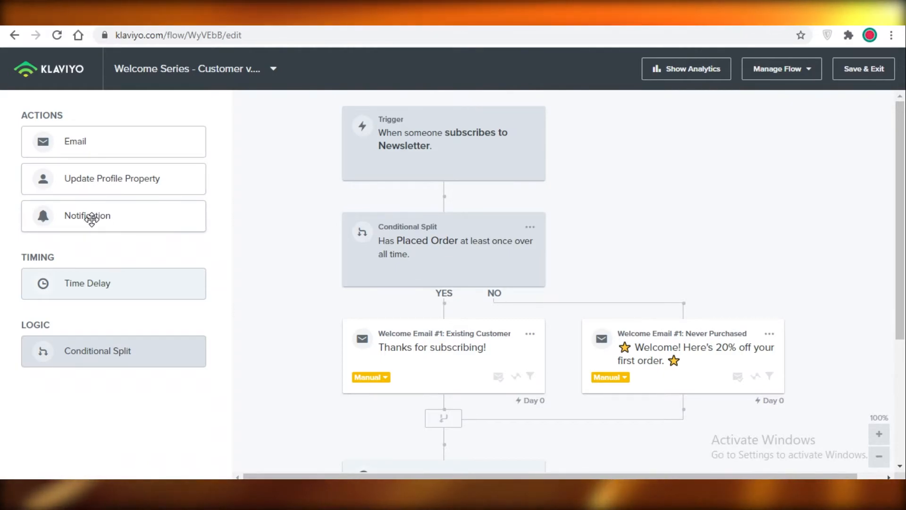
mouse_move(31, 332)
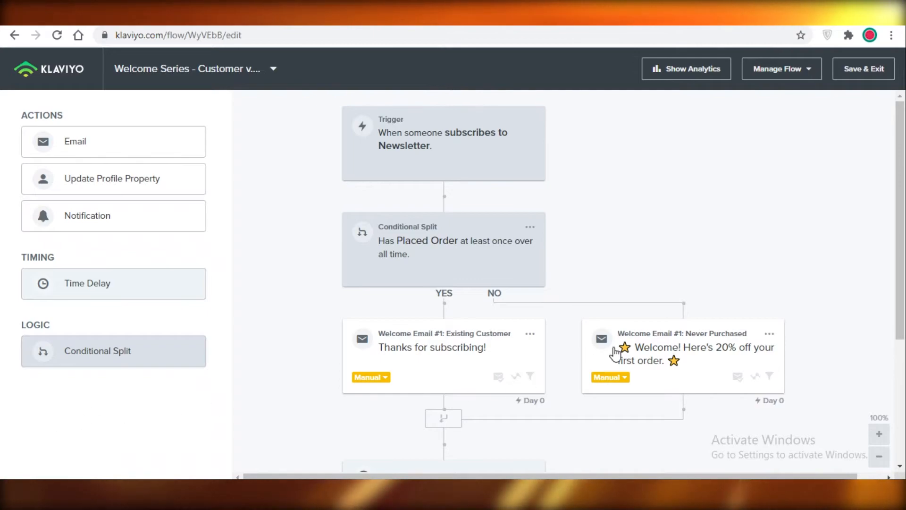
mouse_move(567, 168)
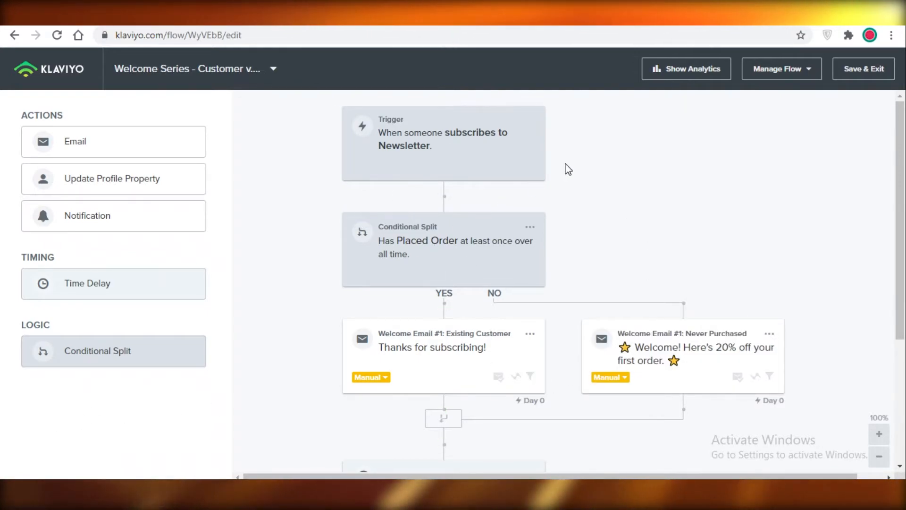
mouse_move(446, 138)
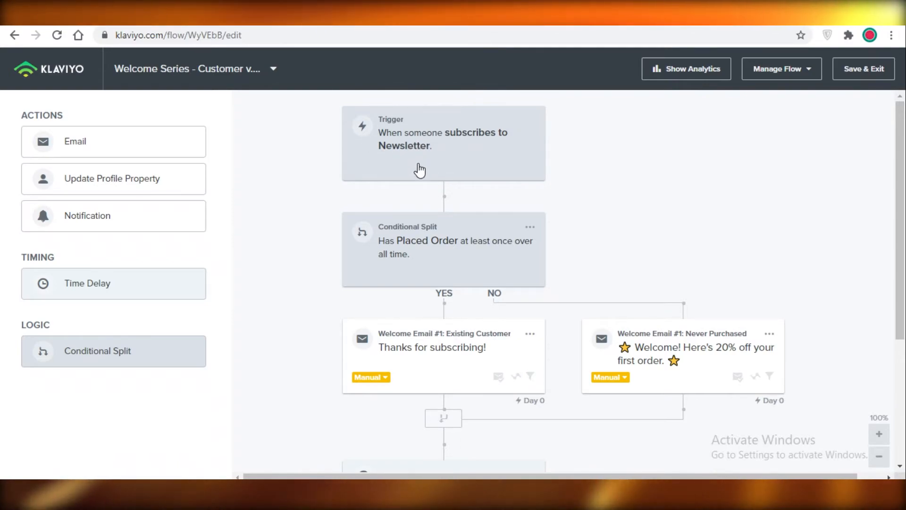
scroll(down, 3)
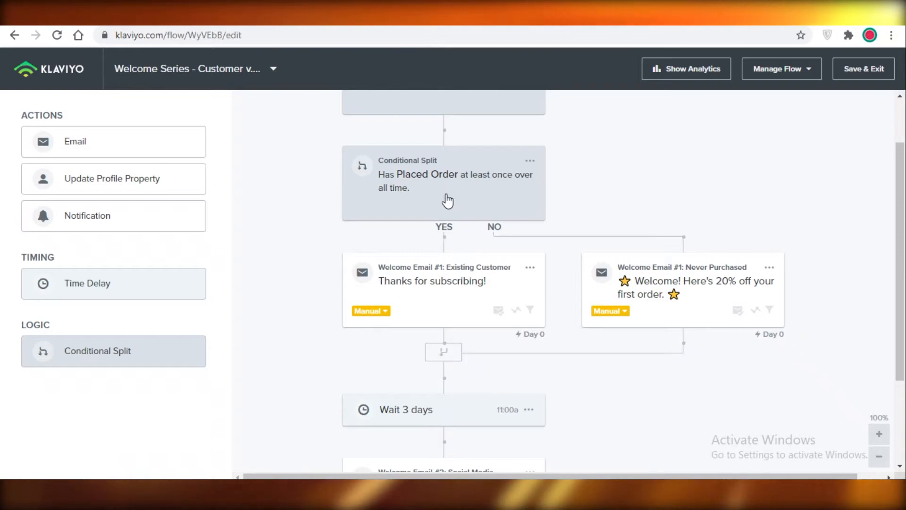
mouse_move(454, 245)
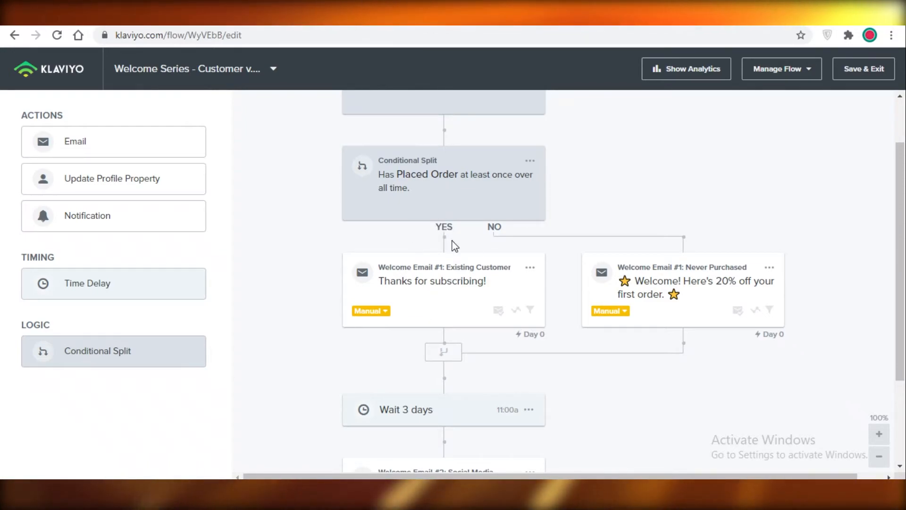
mouse_move(431, 317)
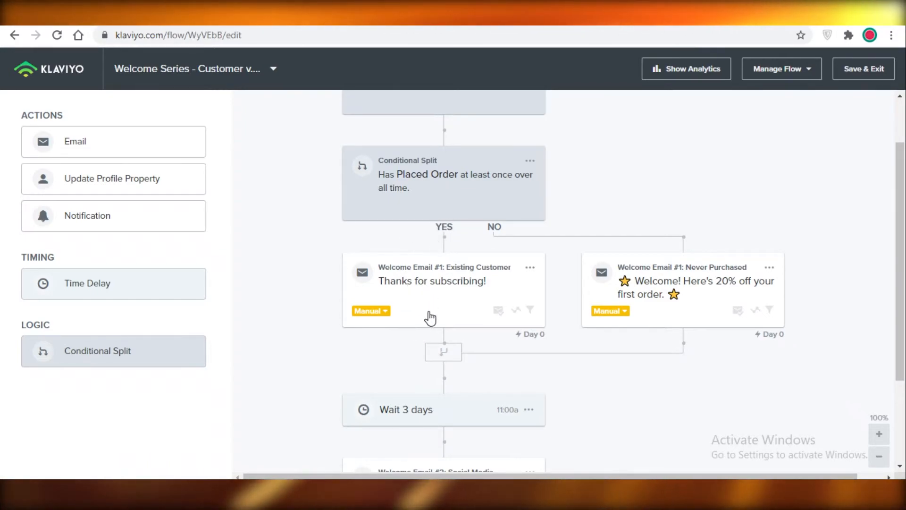
mouse_move(466, 332)
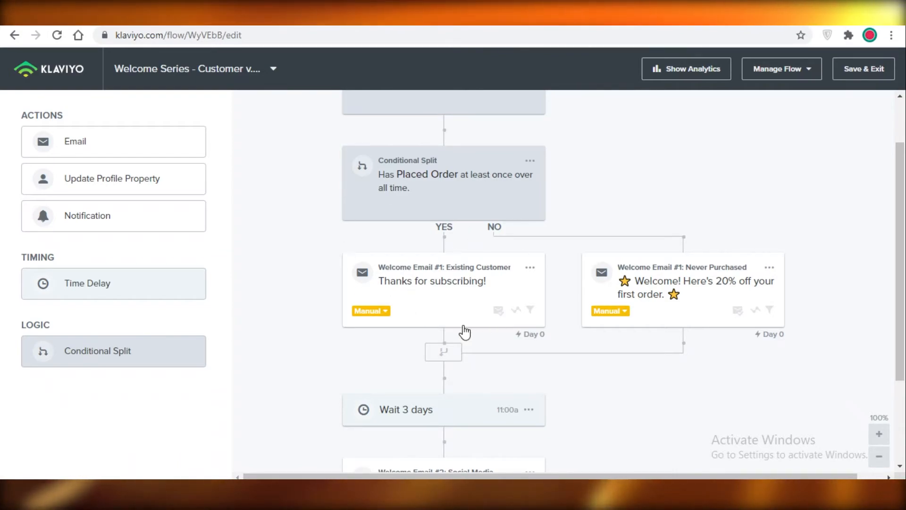
mouse_move(500, 242)
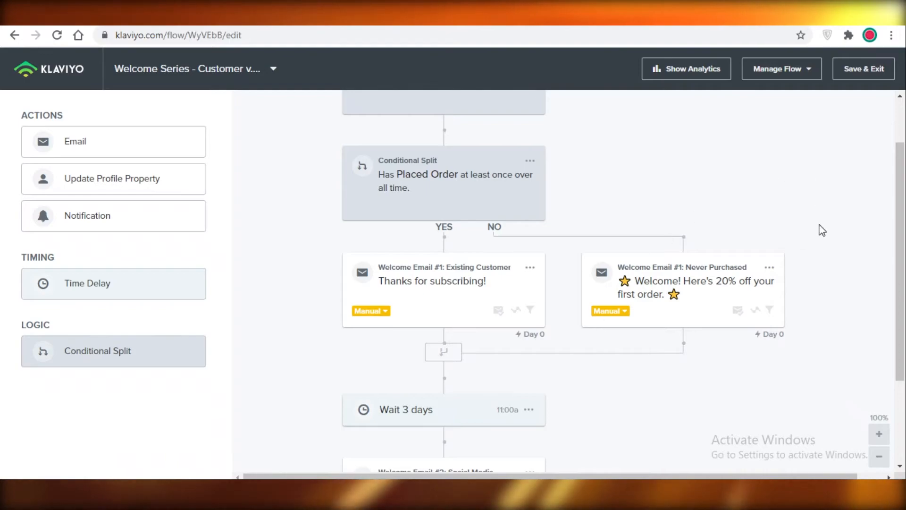
scroll(down, 3)
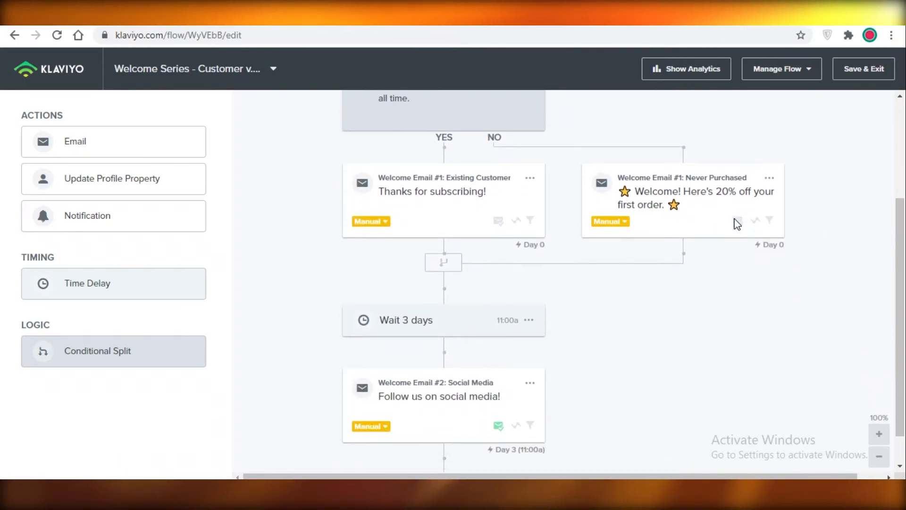
scroll(down, 3)
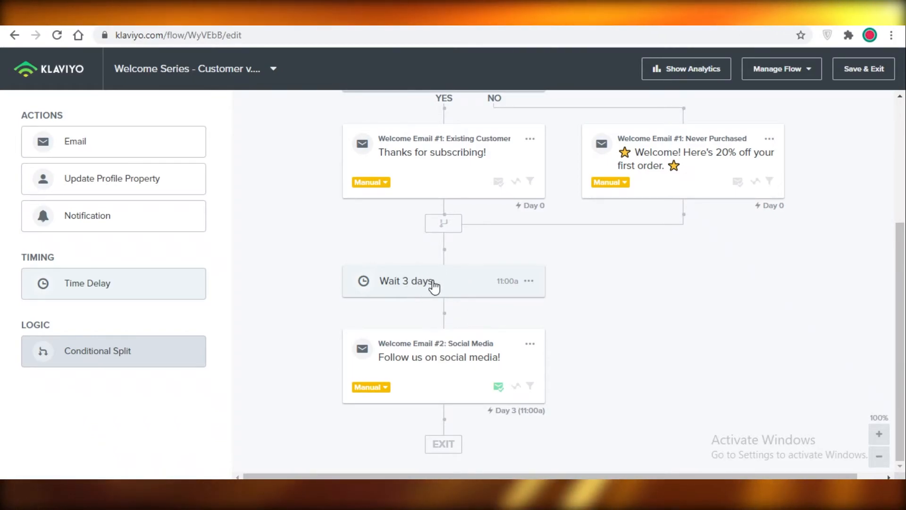
mouse_move(413, 365)
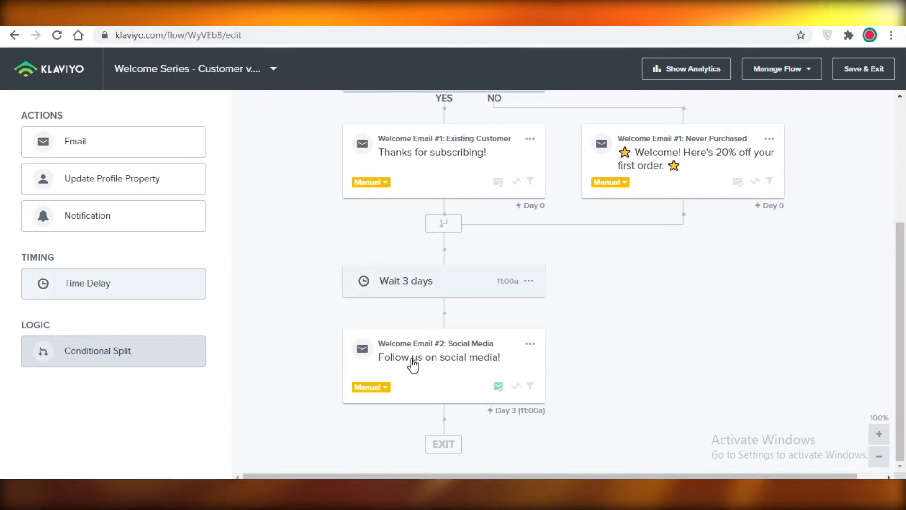
scroll(up, 3)
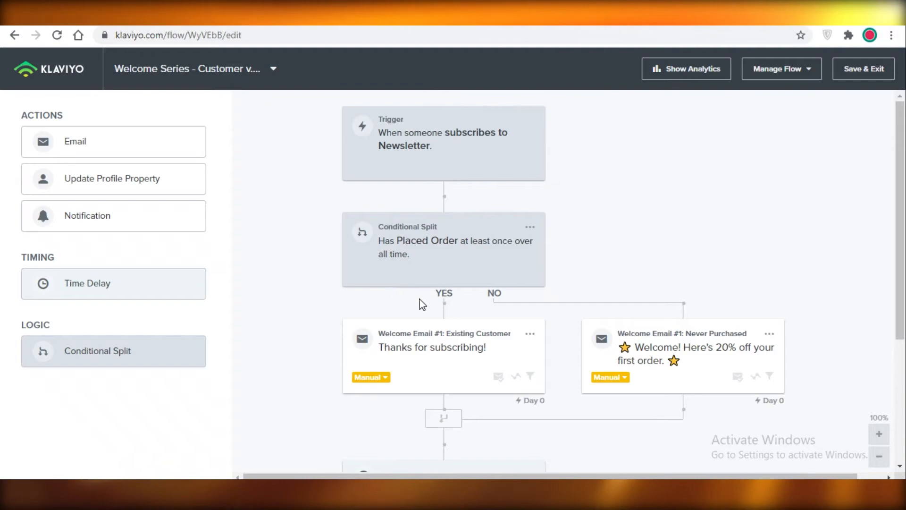
scroll(down, 3)
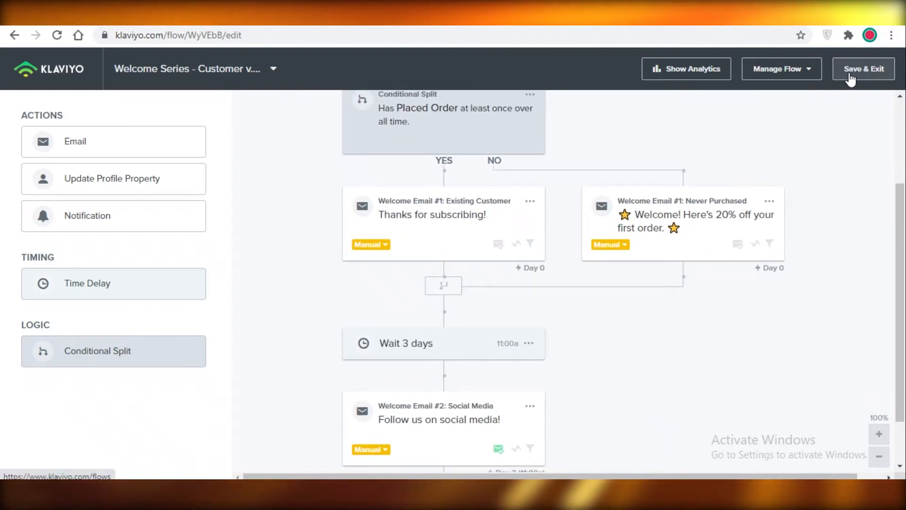
Save and exit the flow builder so Welcome Series - Customer v. Non-Customer appears in Flows
click(864, 69)
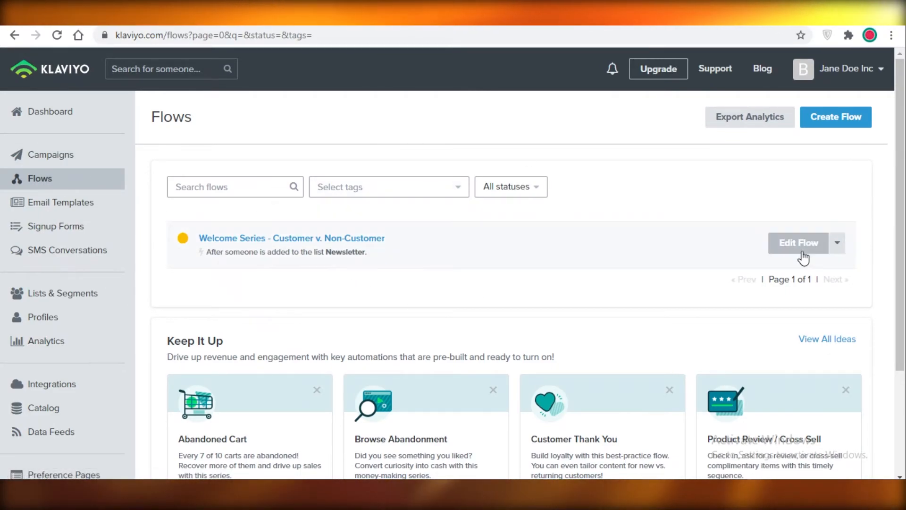
mouse_move(781, 168)
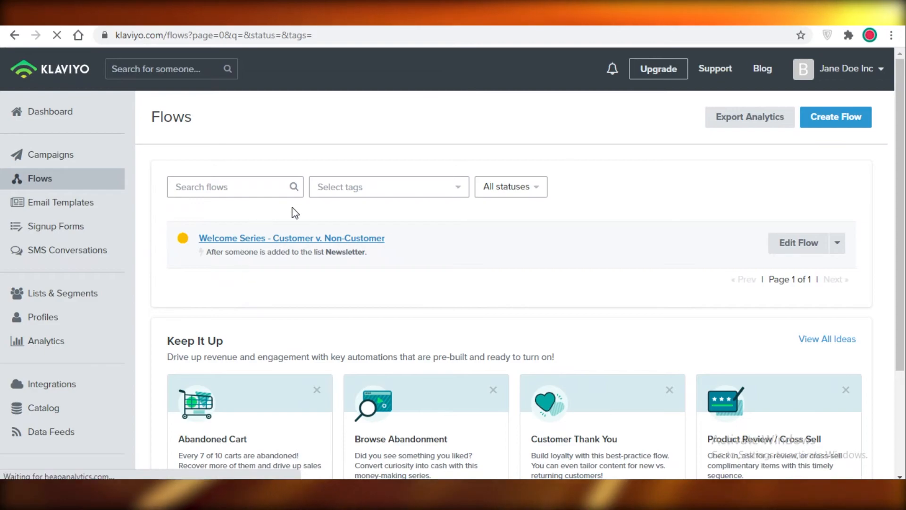
click(292, 238)
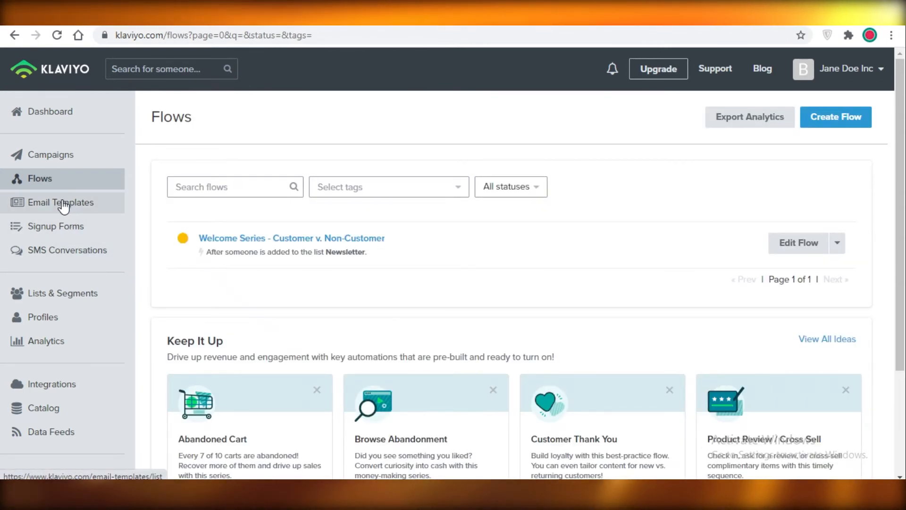
Go to the Email Templates page listing the saved Newsletter templates
click(62, 202)
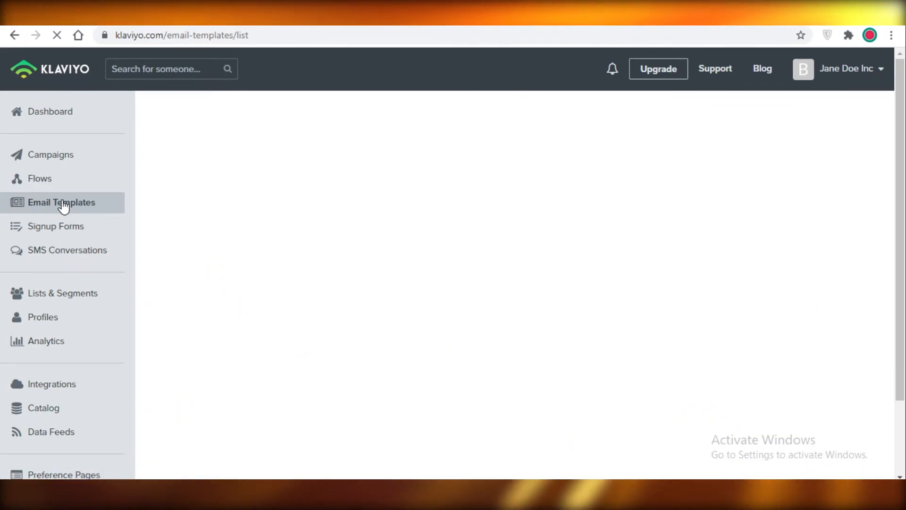
click(61, 202)
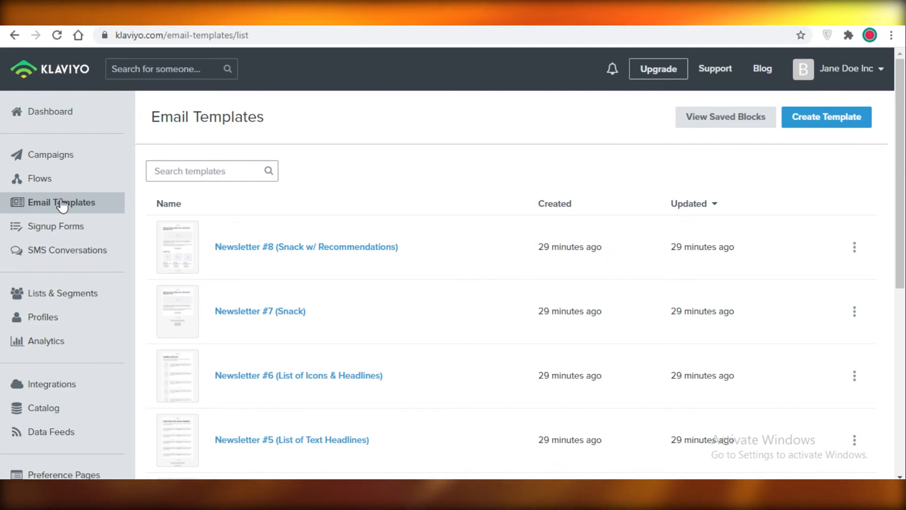
mouse_move(84, 210)
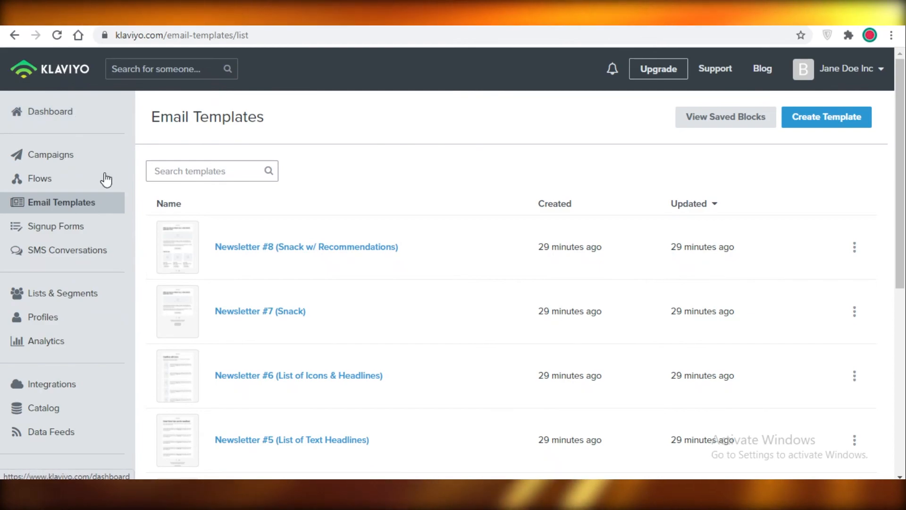
Return to the account dashboard showing the setup objectives checklist
click(50, 111)
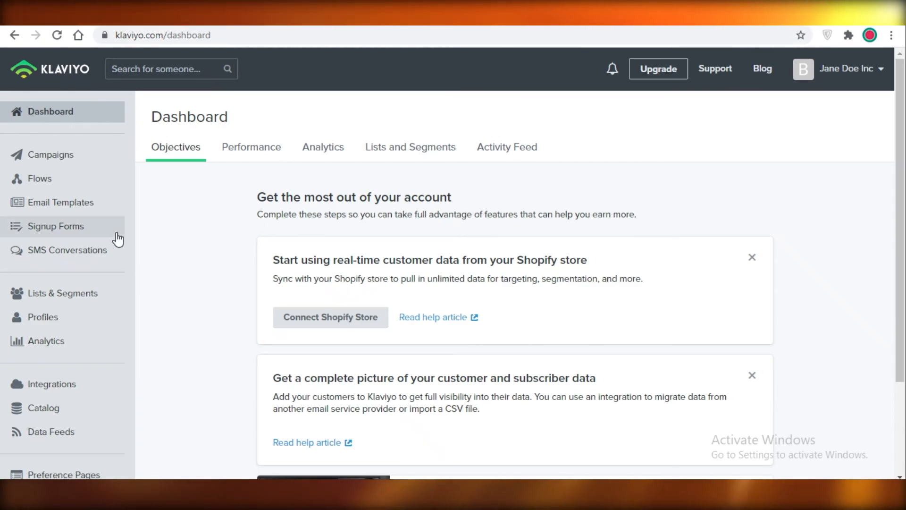
mouse_move(207, 305)
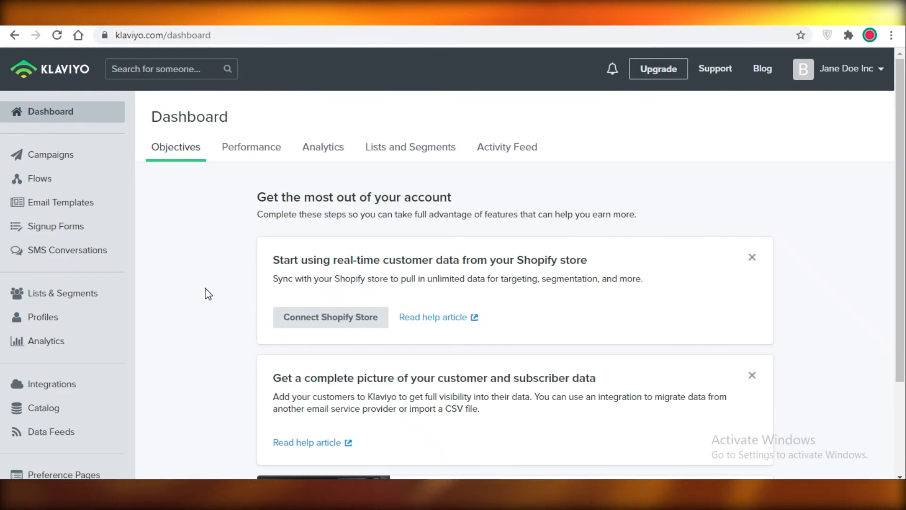
mouse_move(205, 214)
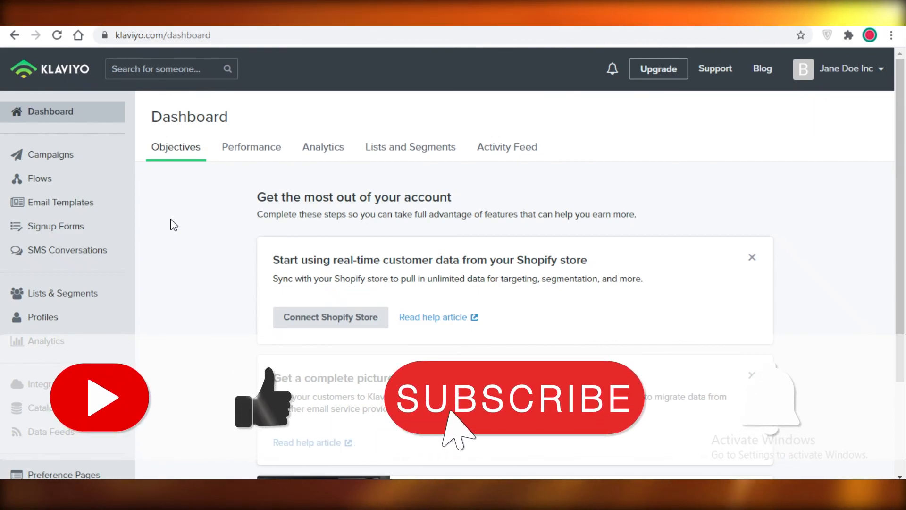
click(515, 399)
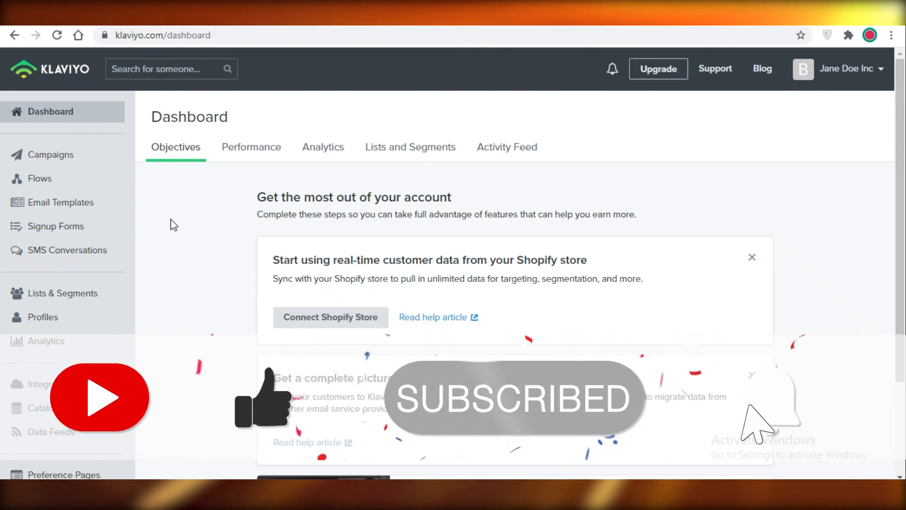